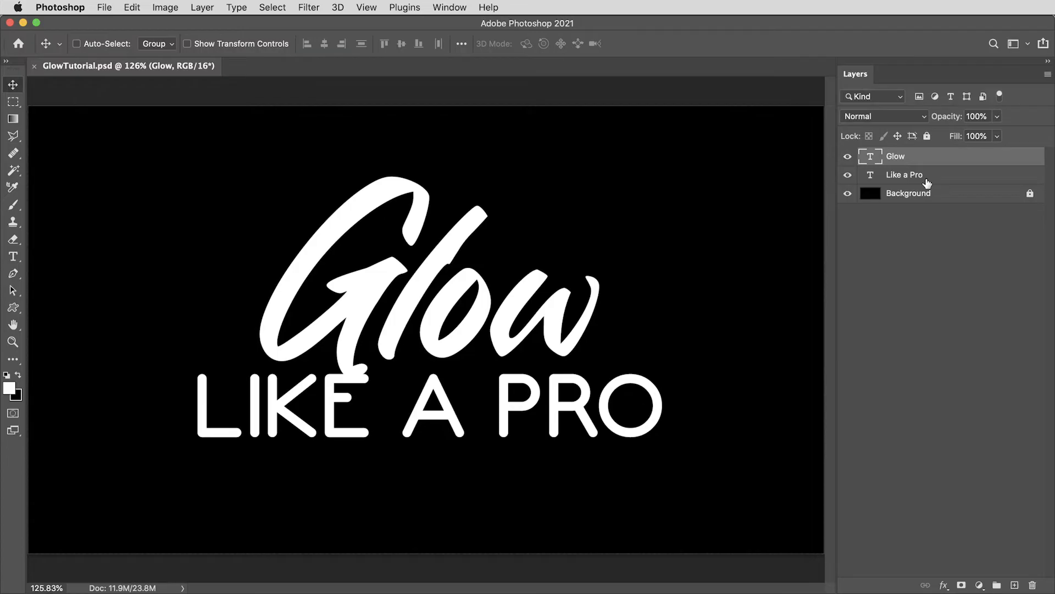
pyautogui.moveTo(777, 232)
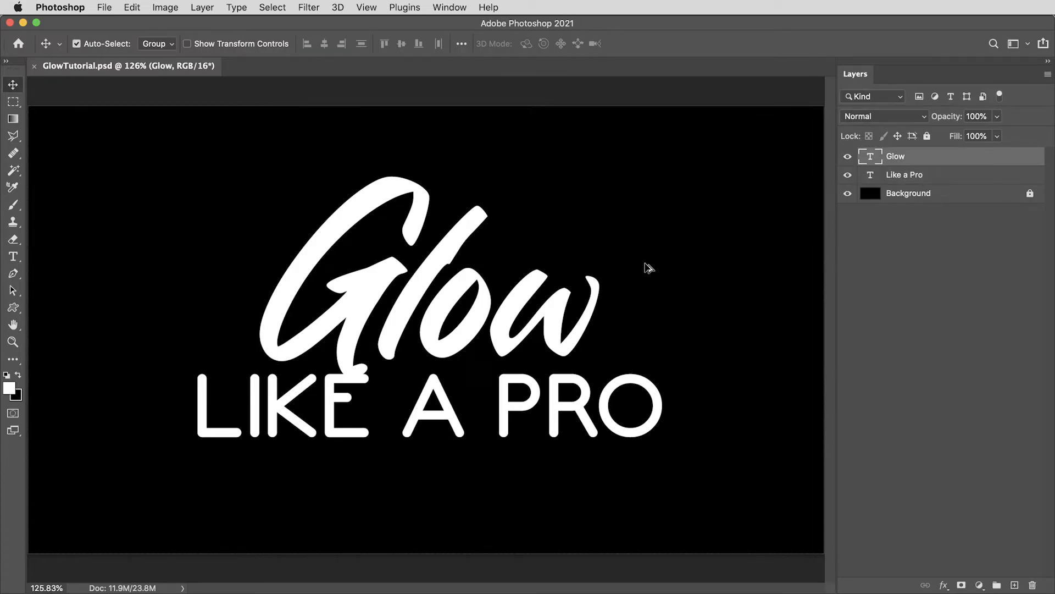
# - Check the image size and keep the colour mode at 16 bits per channel
pyautogui.click(165, 7)
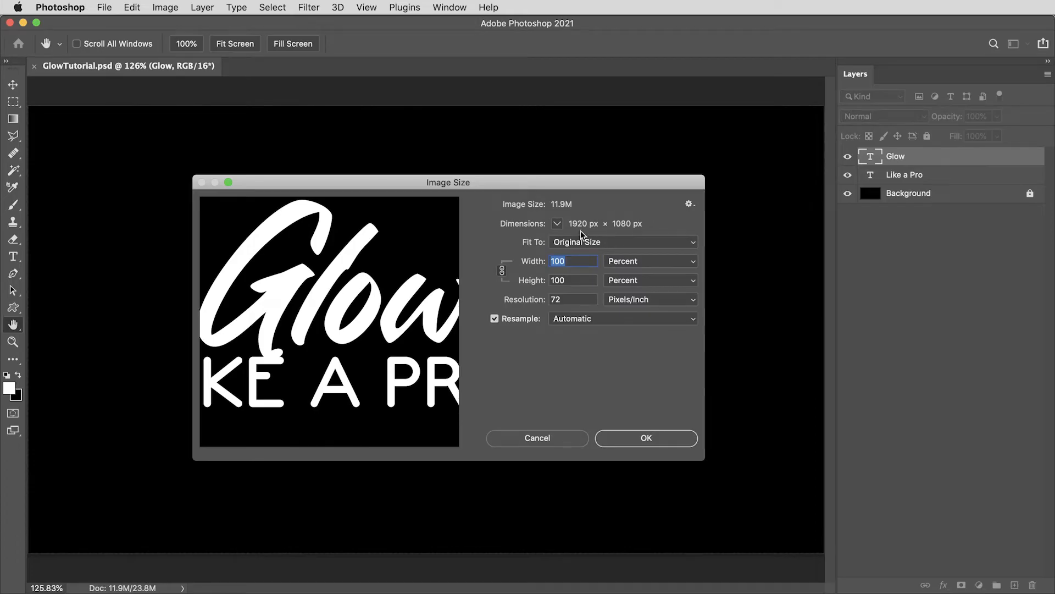
pyautogui.moveTo(656, 208)
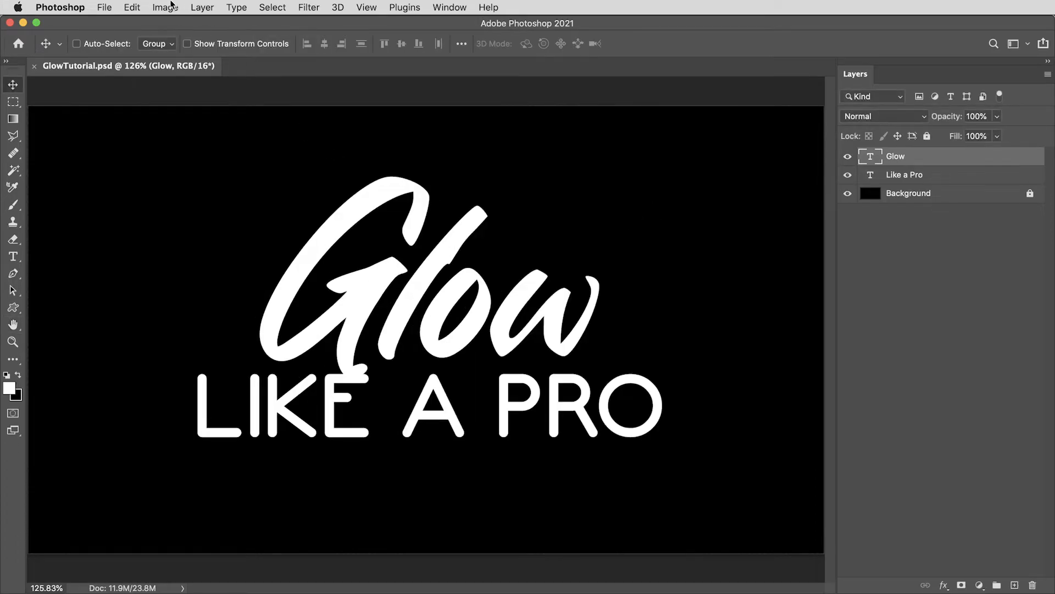
pyautogui.click(165, 8)
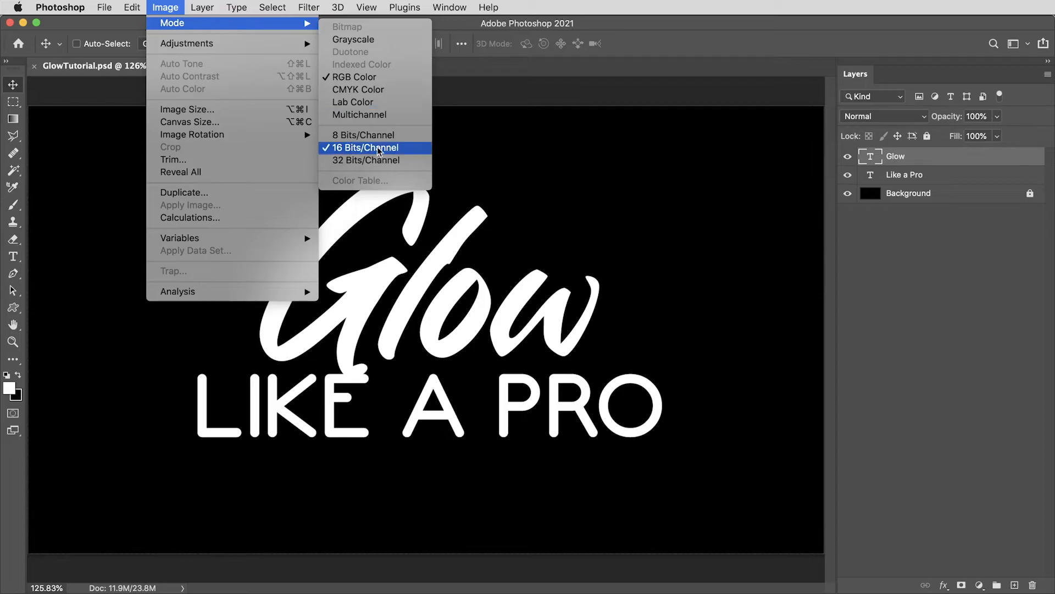
pyautogui.moveTo(393, 152)
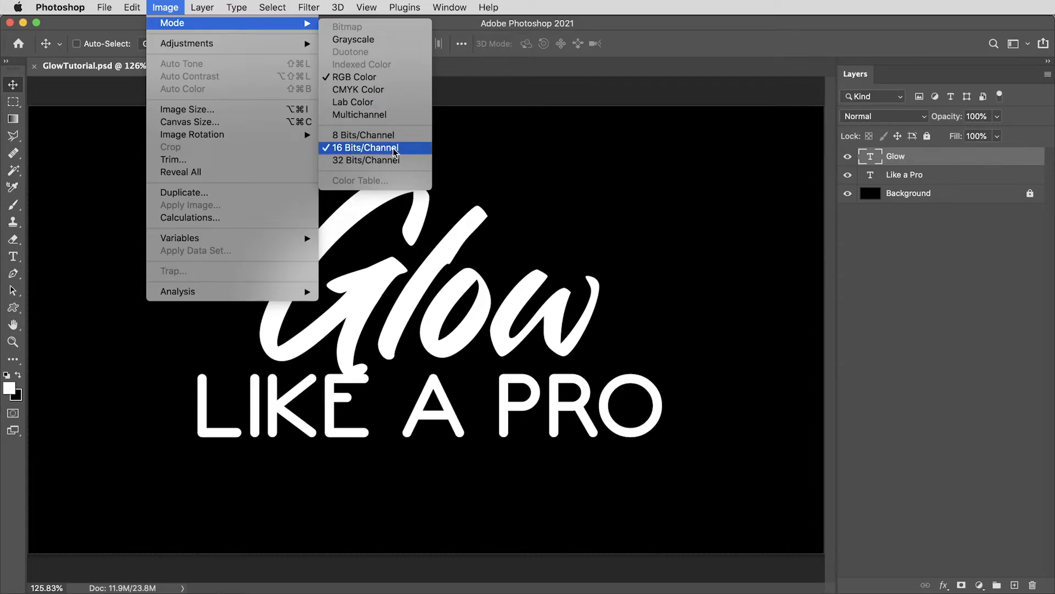
pyautogui.click(366, 147)
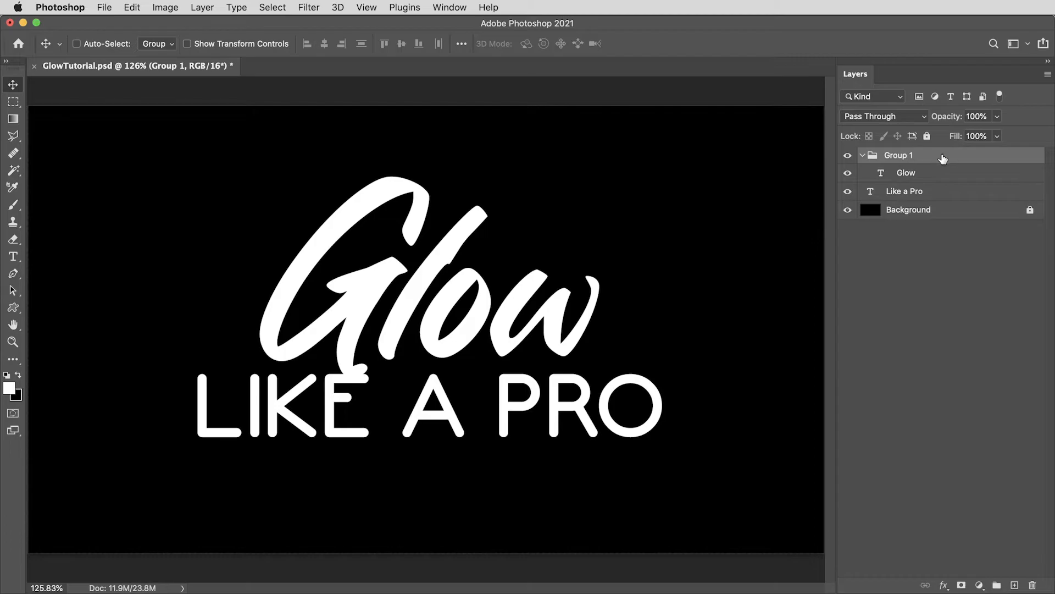
# - Make the Glow layer a Screen-mode smart object with a Gaussian Blur smart filter
pyautogui.rightClick(906, 173)
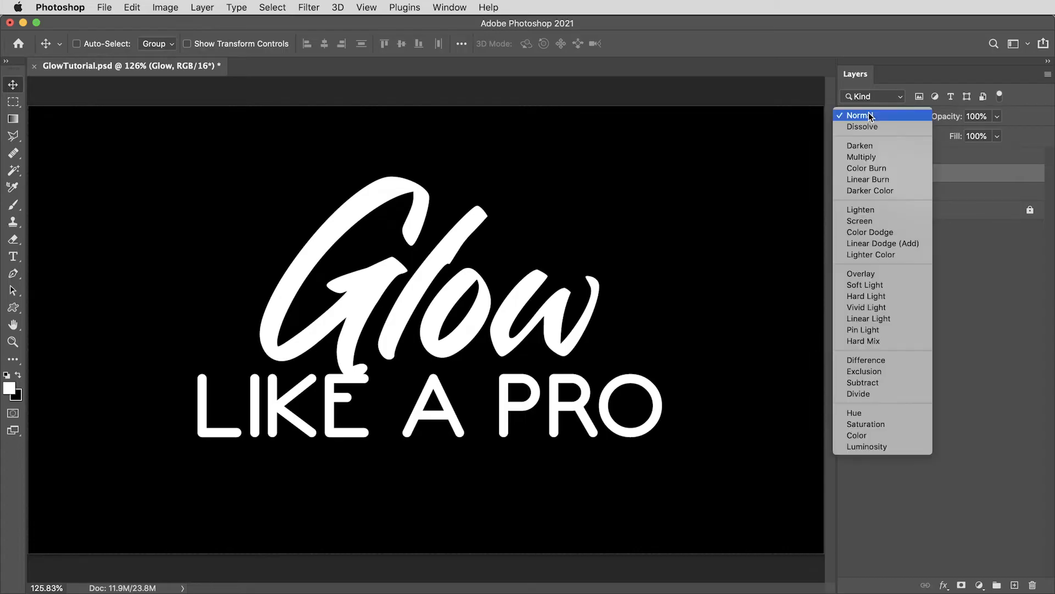
pyautogui.click(860, 220)
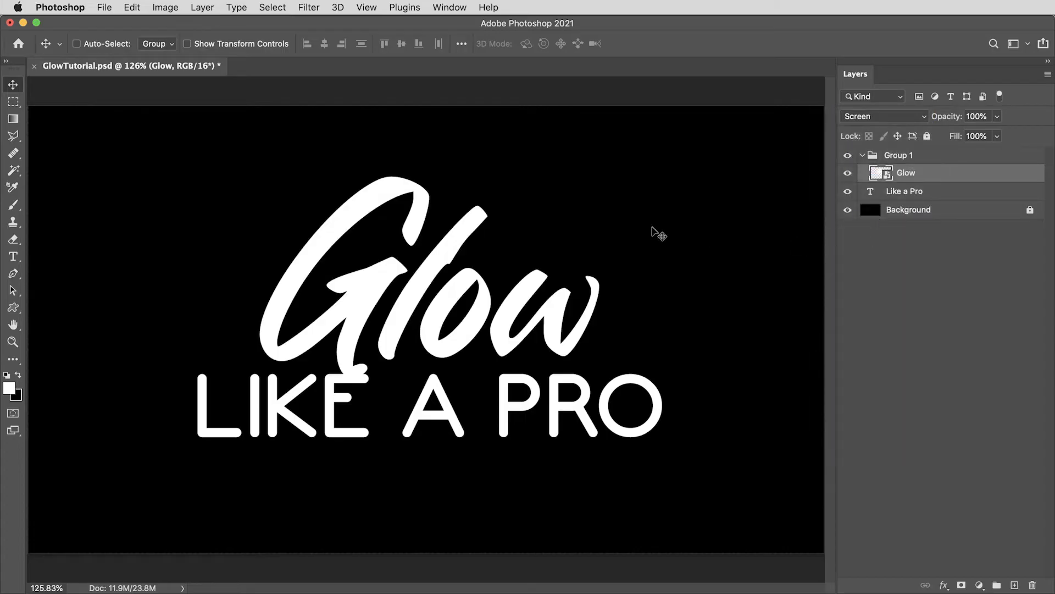
pyautogui.click(309, 7)
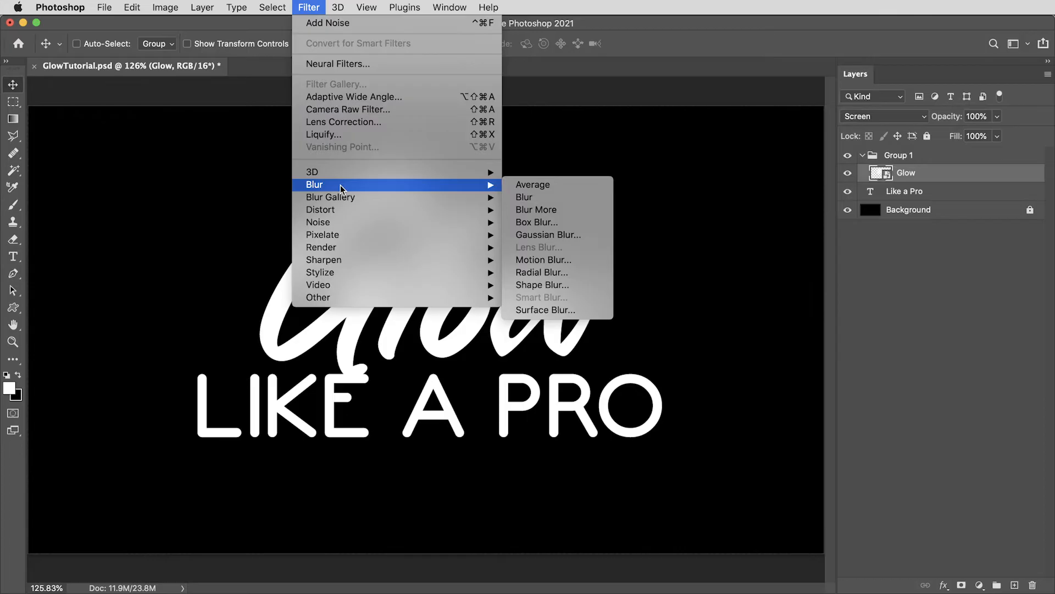
pyautogui.click(547, 235)
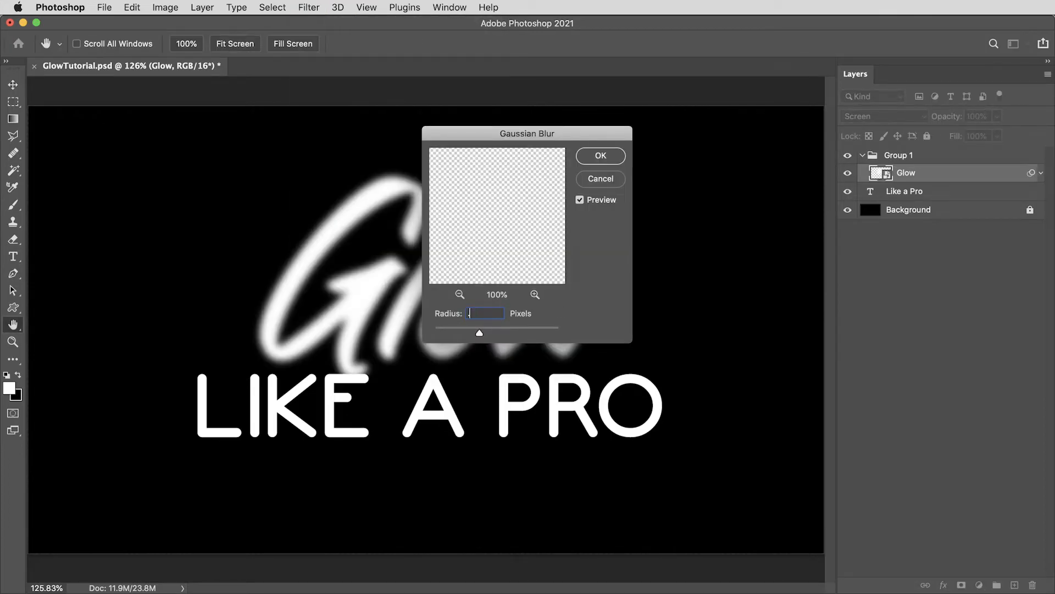
pyautogui.click(599, 155)
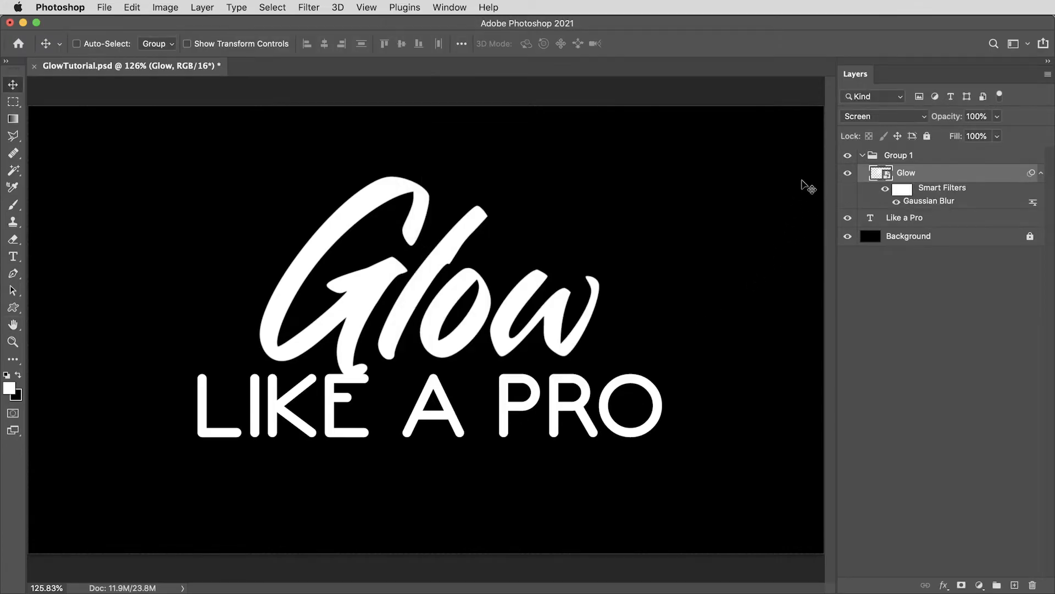
# - Duplicate the blurred Glow smart object repeatedly with Cmd+J inside Group 1
pyautogui.press('cmd+j')
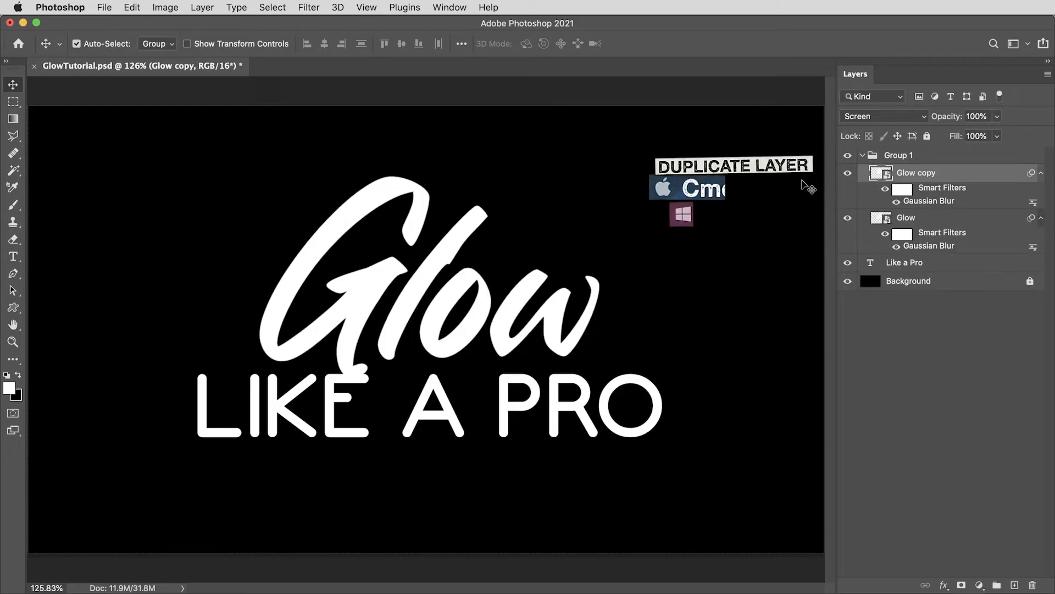
pyautogui.press('cmd+j')
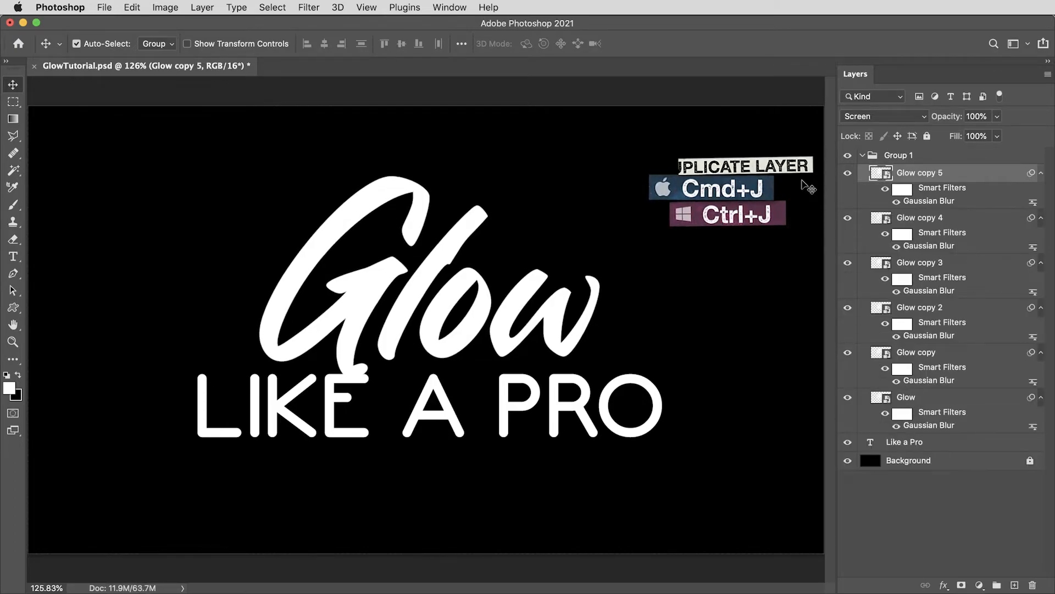
pyautogui.press('cmd+j')
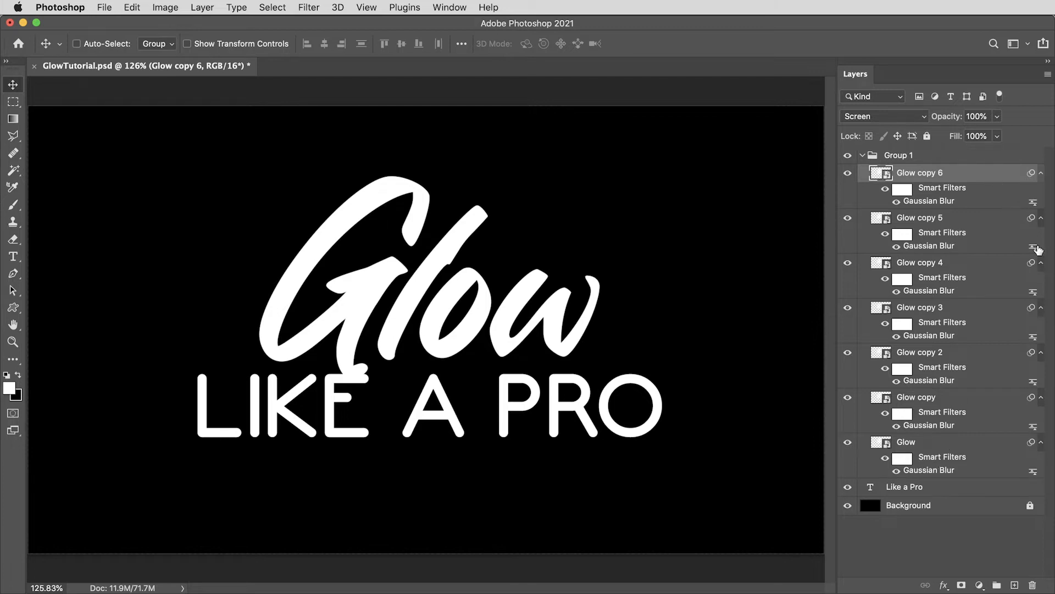
pyautogui.moveTo(975, 437)
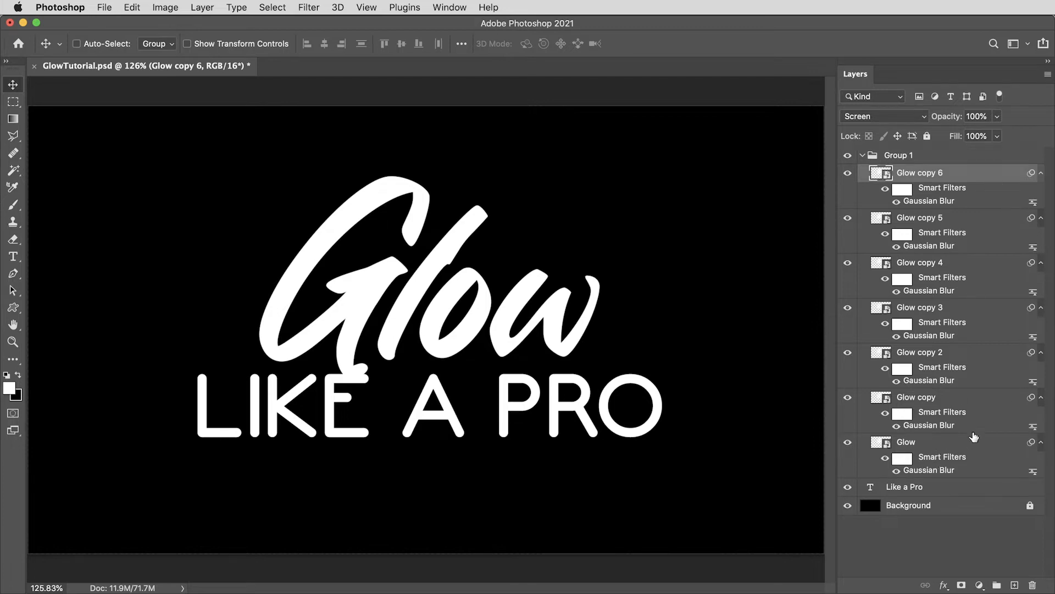
# - Set the Gaussian Blur radius of Glow copy to 3 px
pyautogui.click(916, 396)
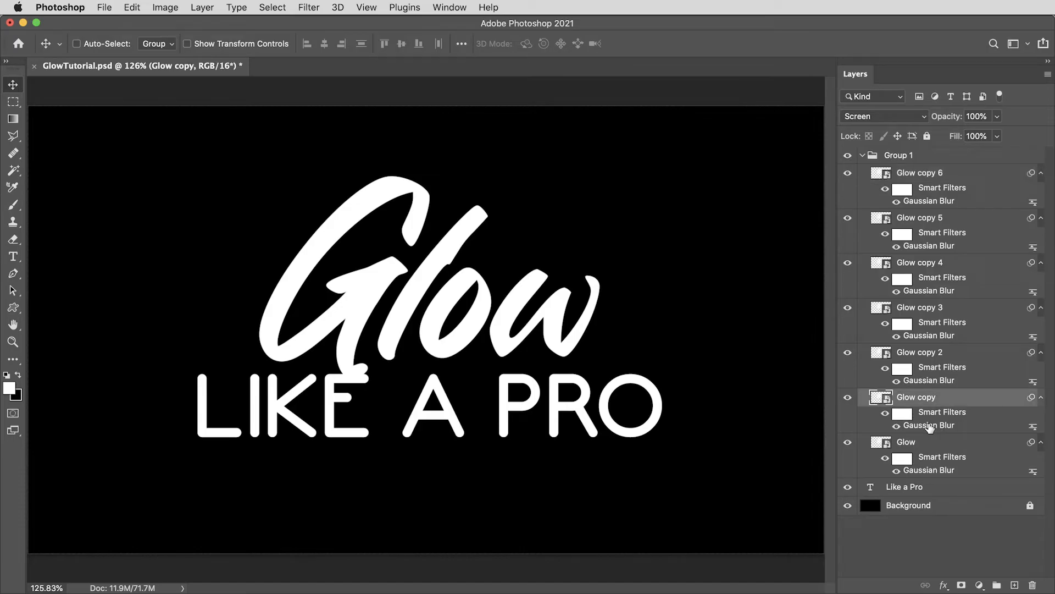
pyautogui.doubleClick(930, 425)
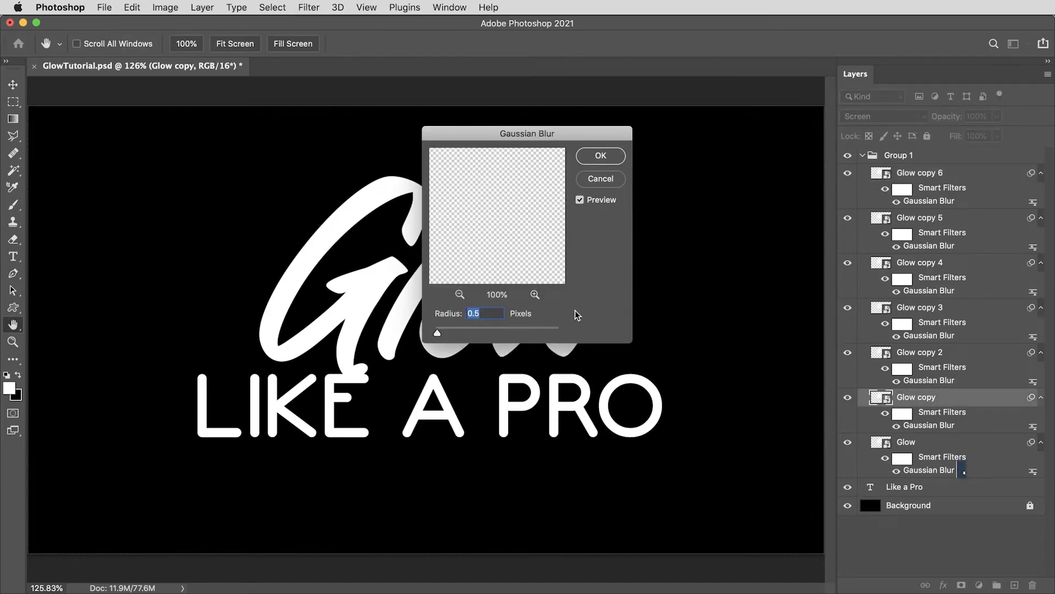
pyautogui.write('3')
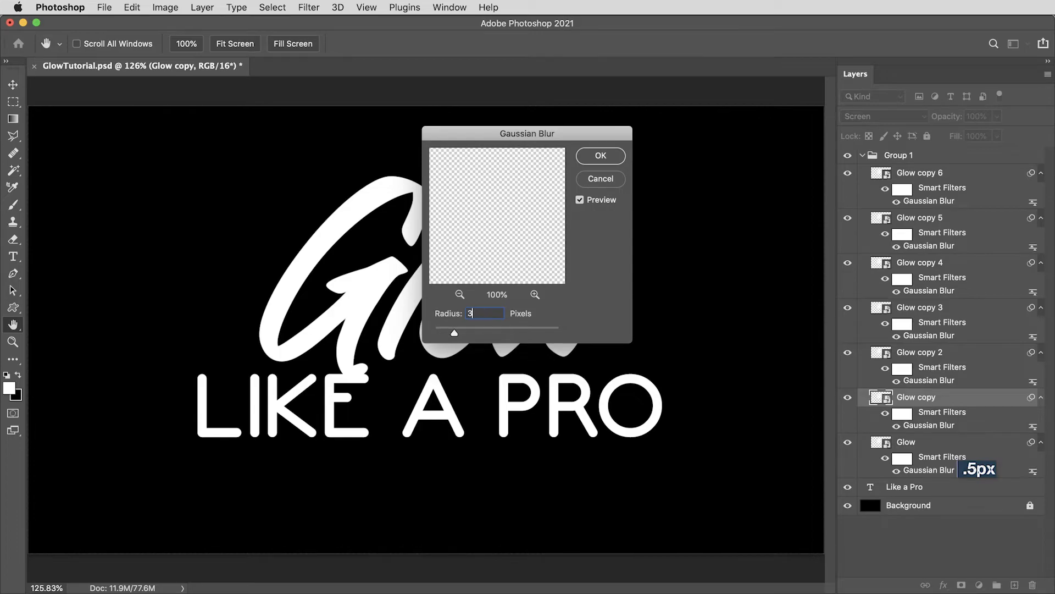
pyautogui.click(921, 352)
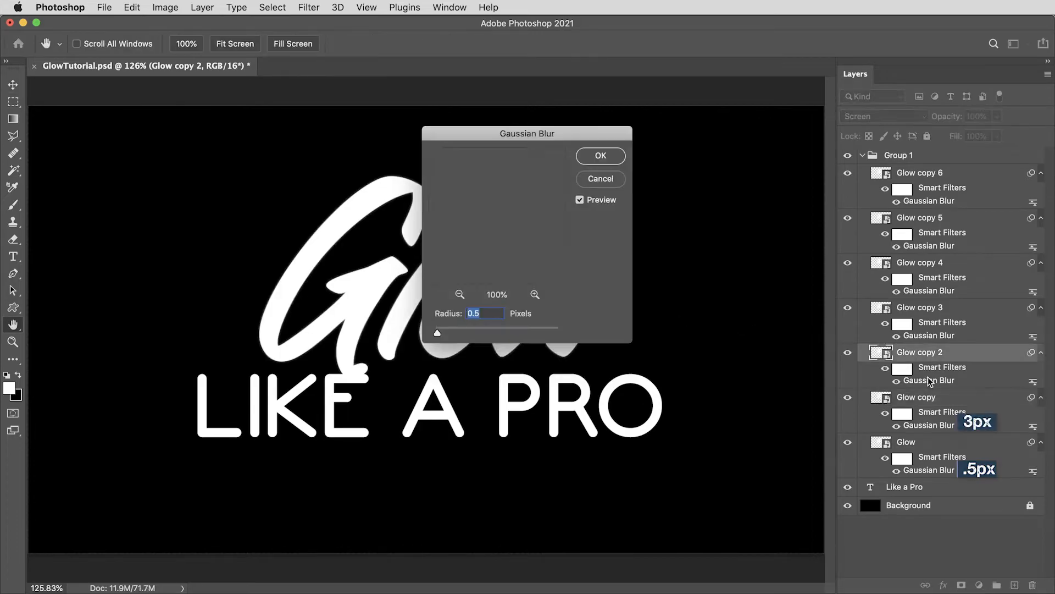
# - Raise the blur on the further copies, up to 500 px on the last one
pyautogui.click(599, 155)
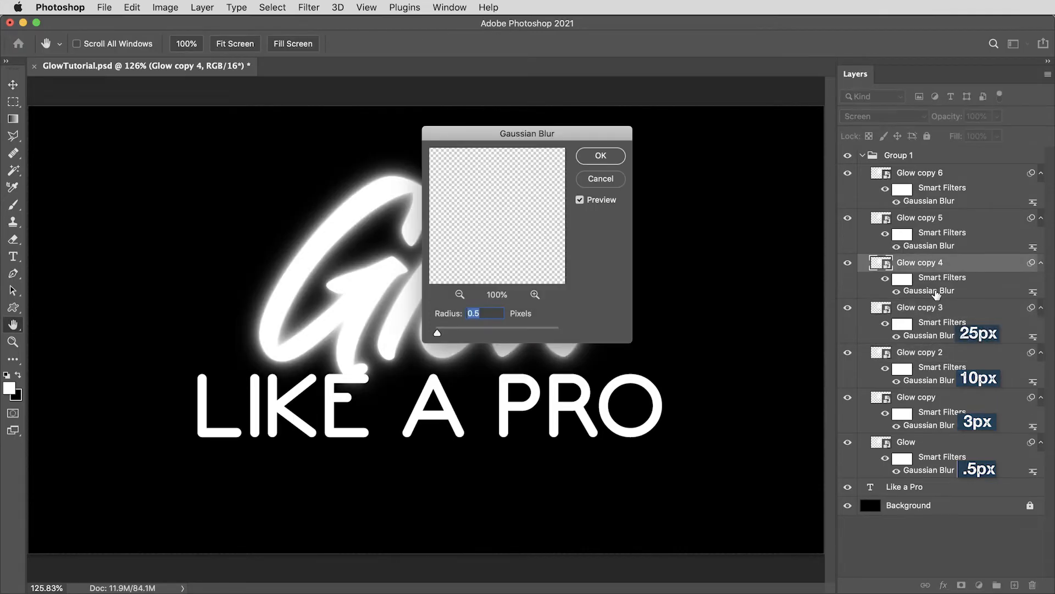
pyautogui.click(599, 155)
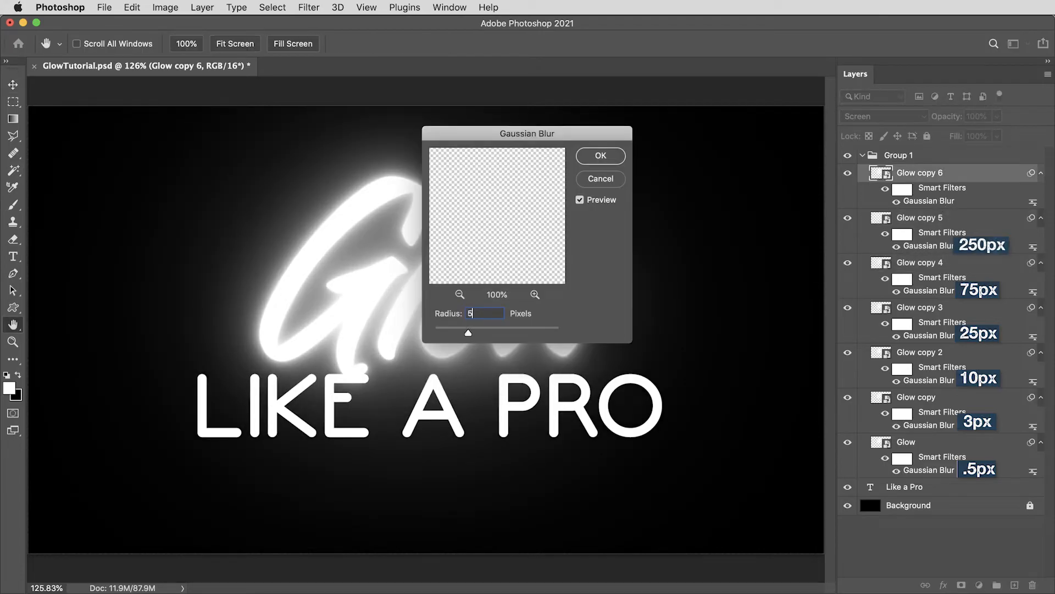
pyautogui.write('500')
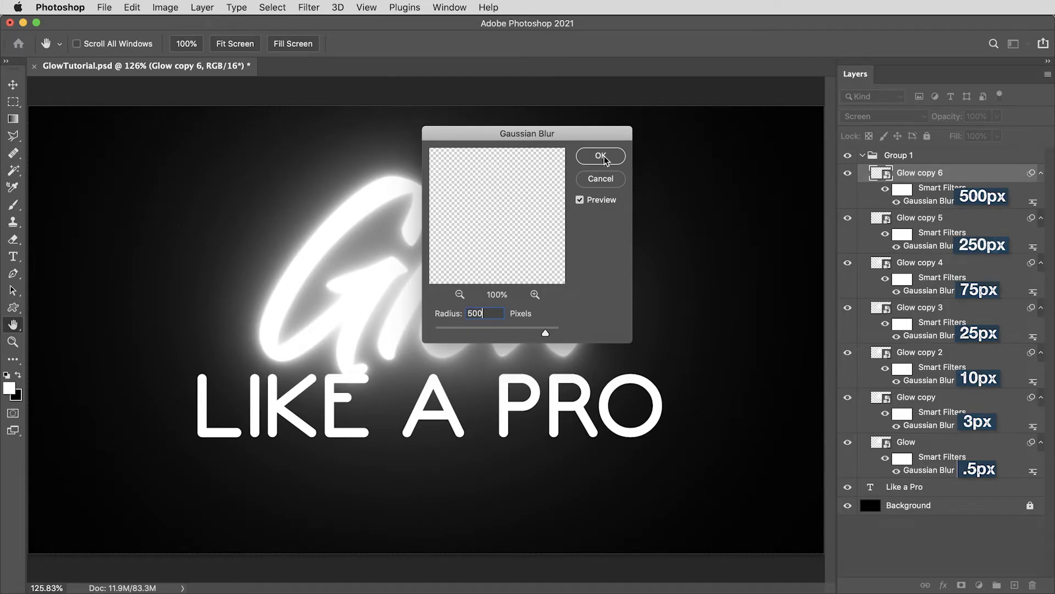
pyautogui.click(600, 155)
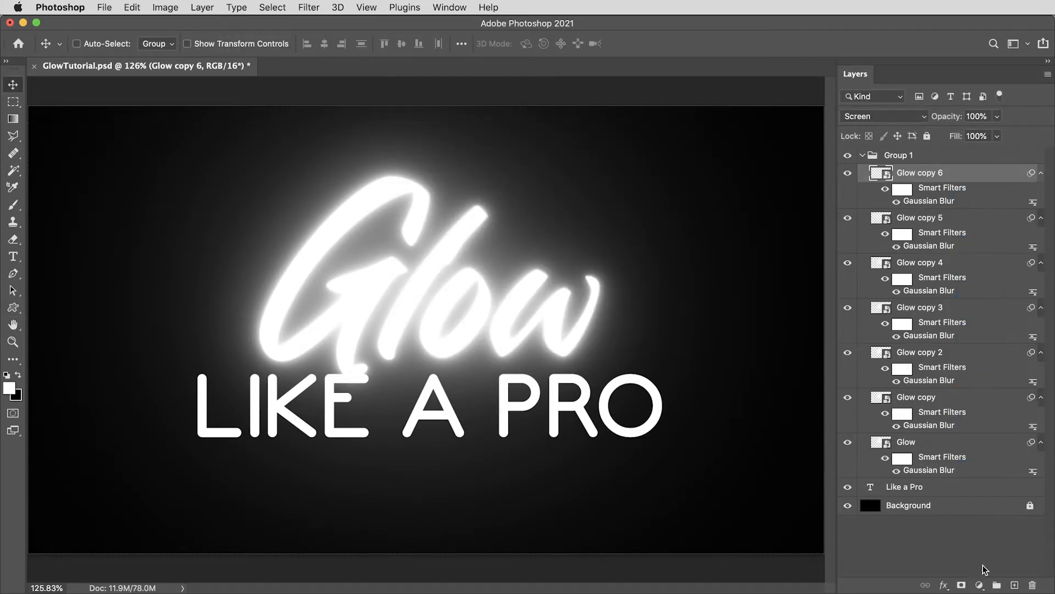
# - Add a Solid Color fill layer set to black (000000)
pyautogui.click(979, 584)
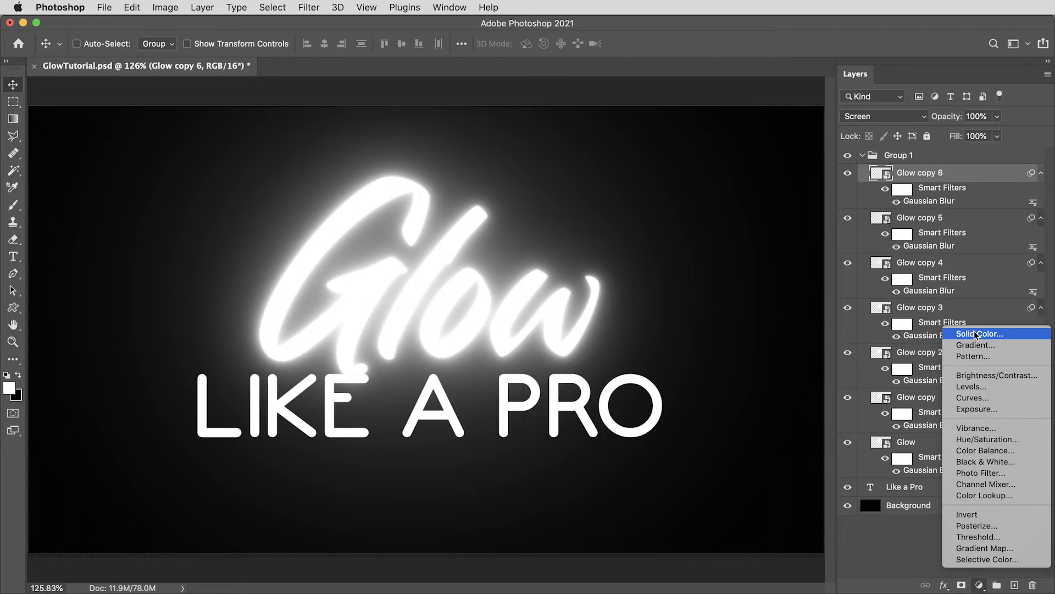
pyautogui.click(979, 333)
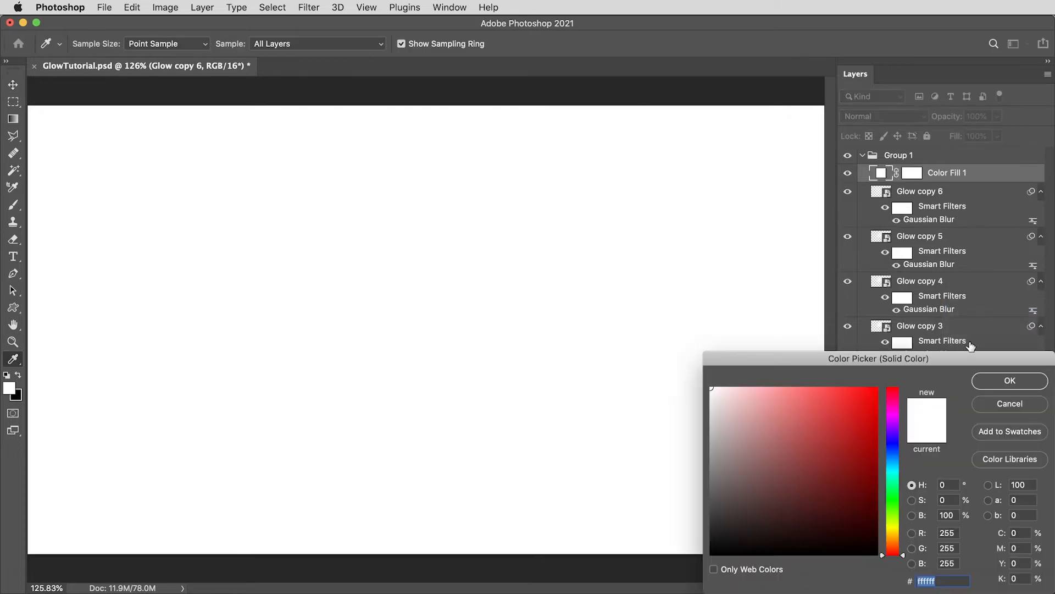
pyautogui.click(732, 502)
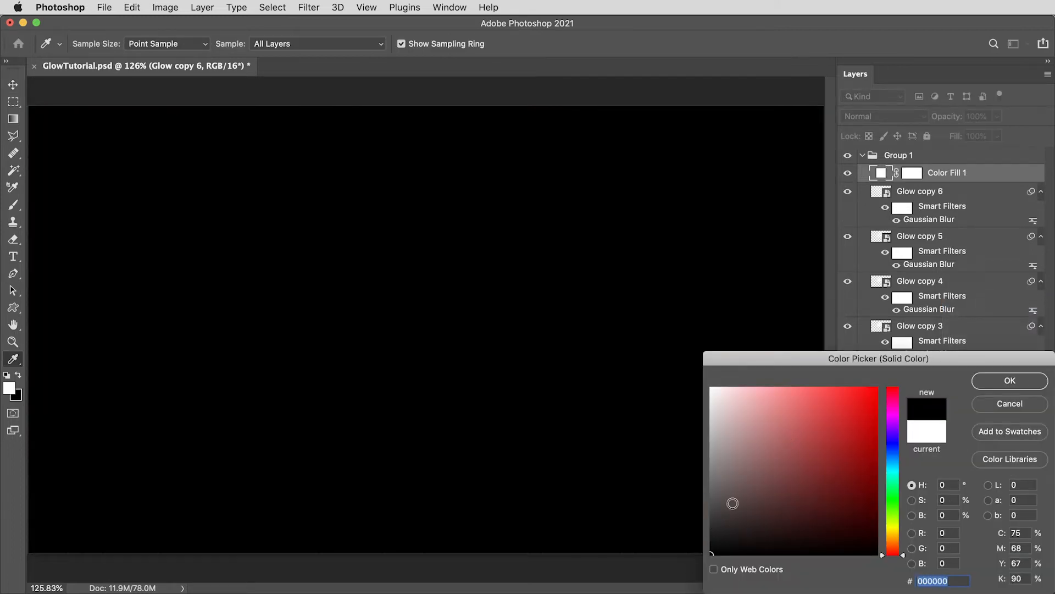
pyautogui.click(1009, 381)
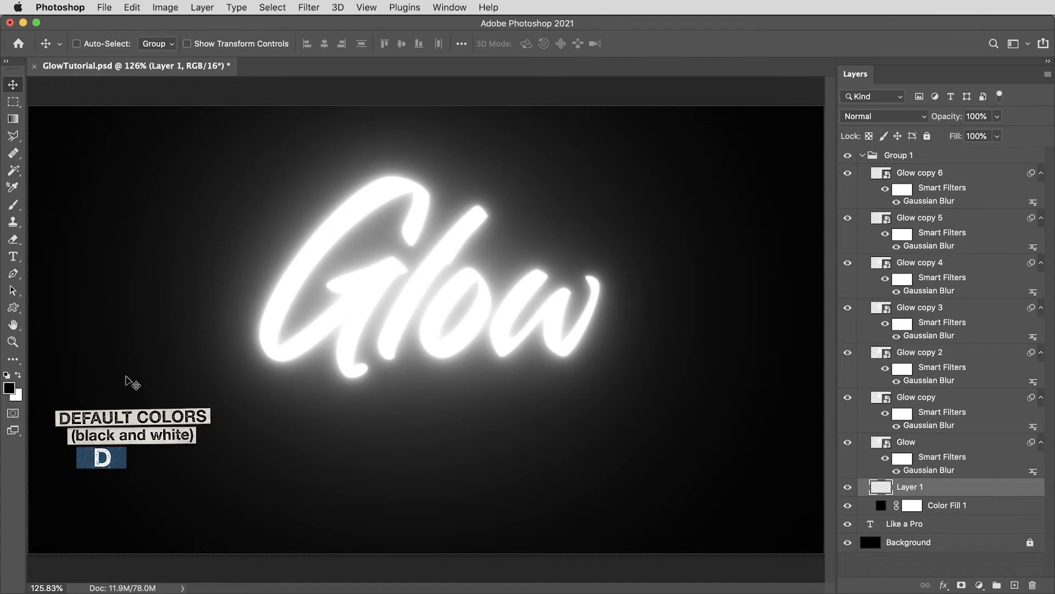
# - Render a Clouds texture onto the new Layer 1
pyautogui.click(308, 8)
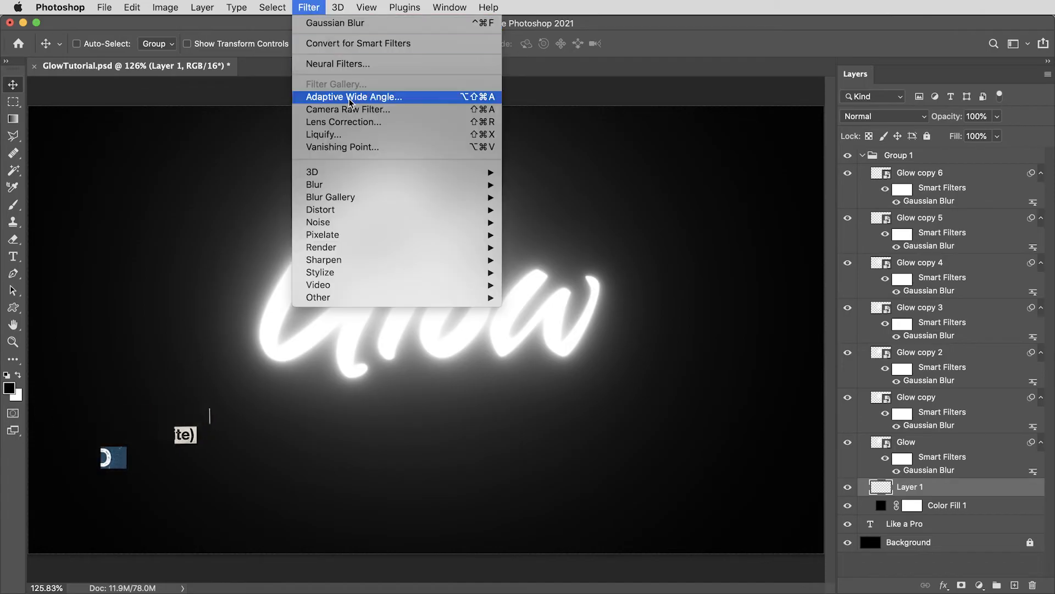
pyautogui.moveTo(321, 248)
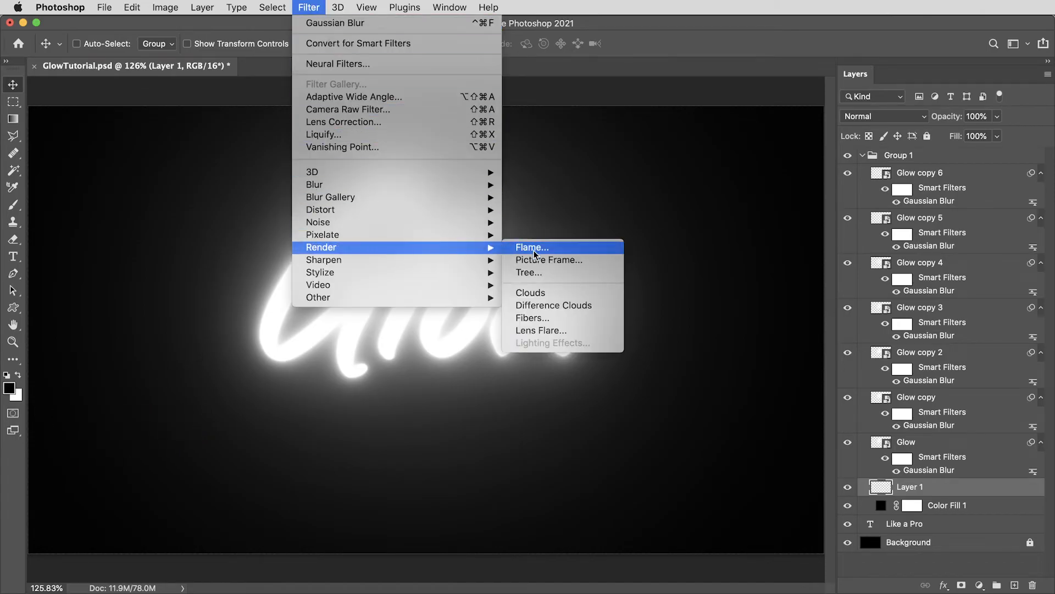
pyautogui.click(531, 292)
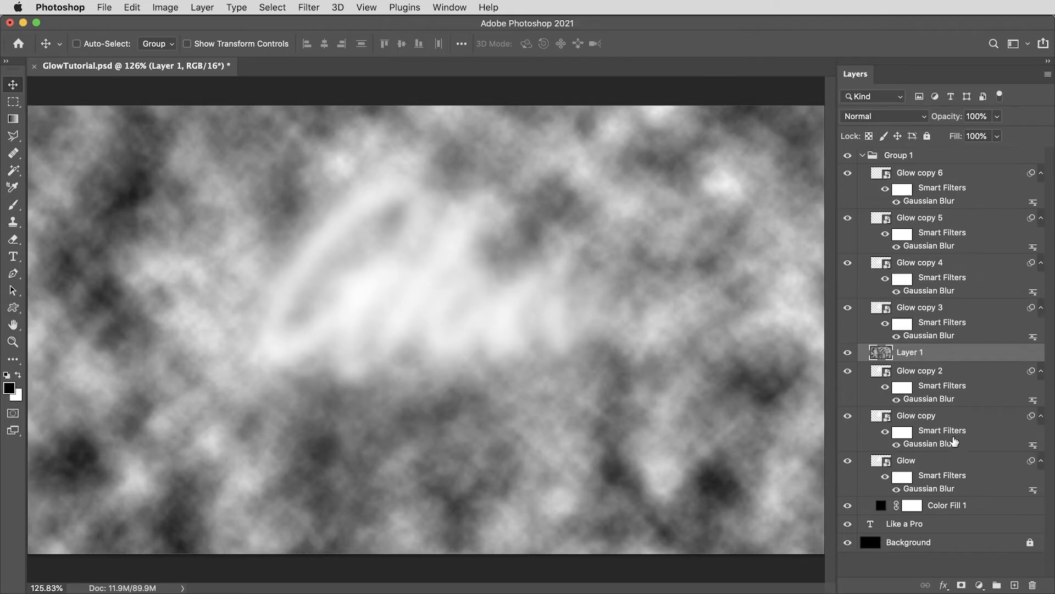
# - Blend the clouds layer with Multiply at 50% opacity and collapse Group 1
pyautogui.click(882, 116)
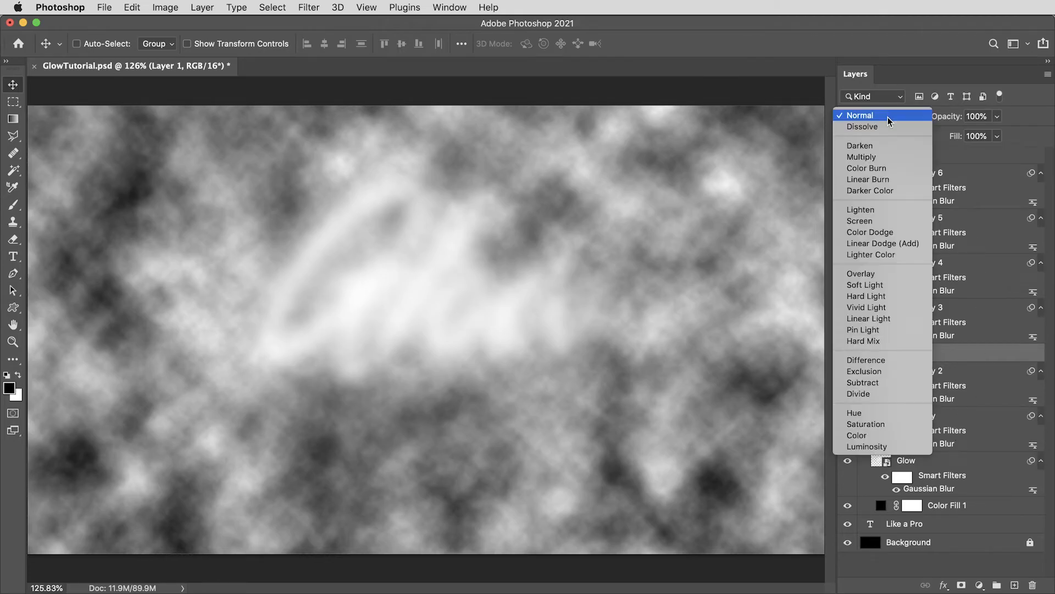
pyautogui.click(862, 157)
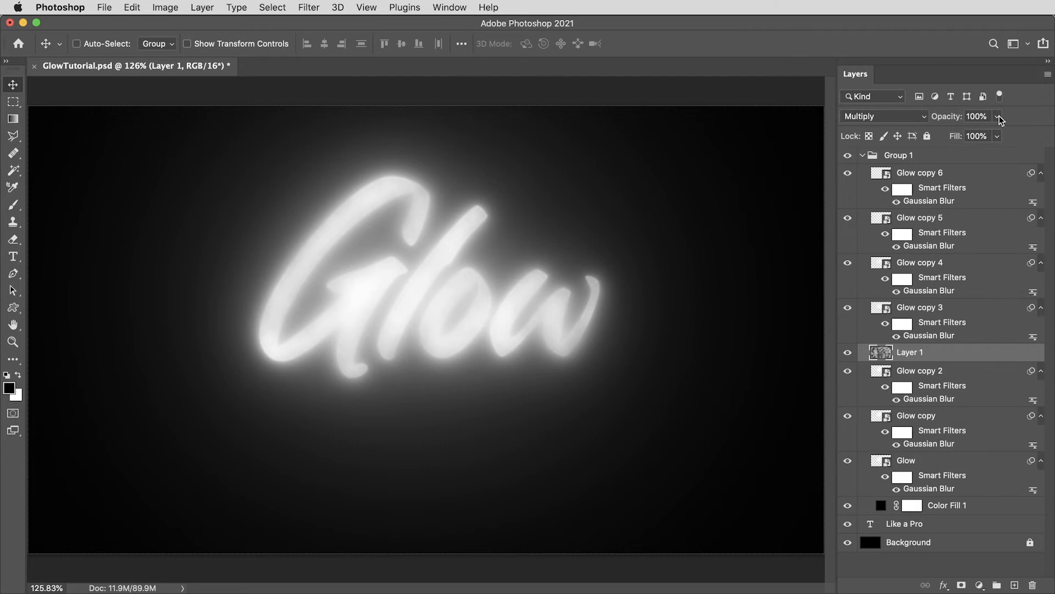
pyautogui.click(998, 117)
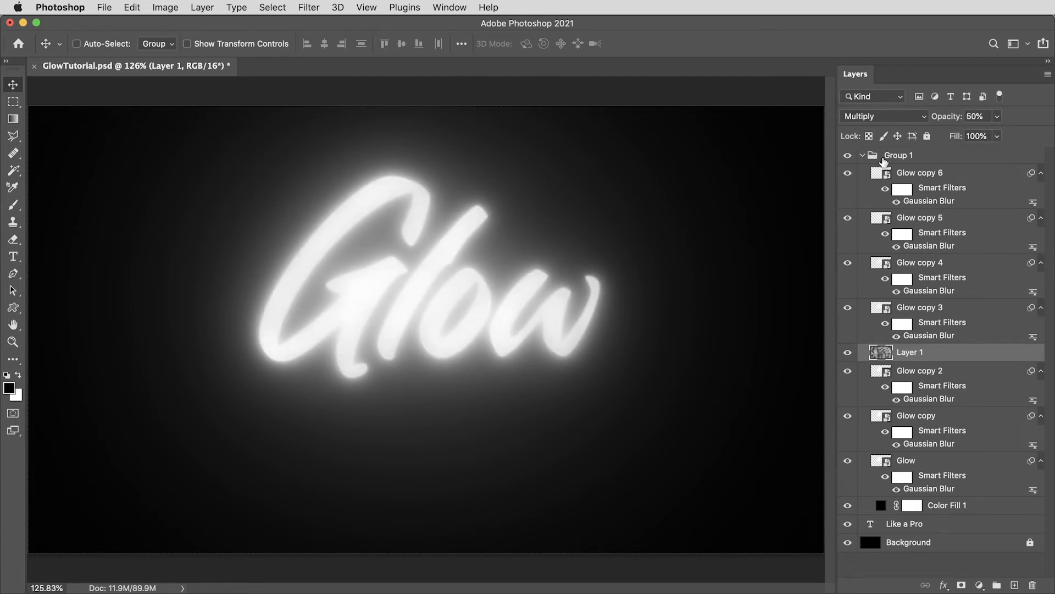
pyautogui.click(863, 155)
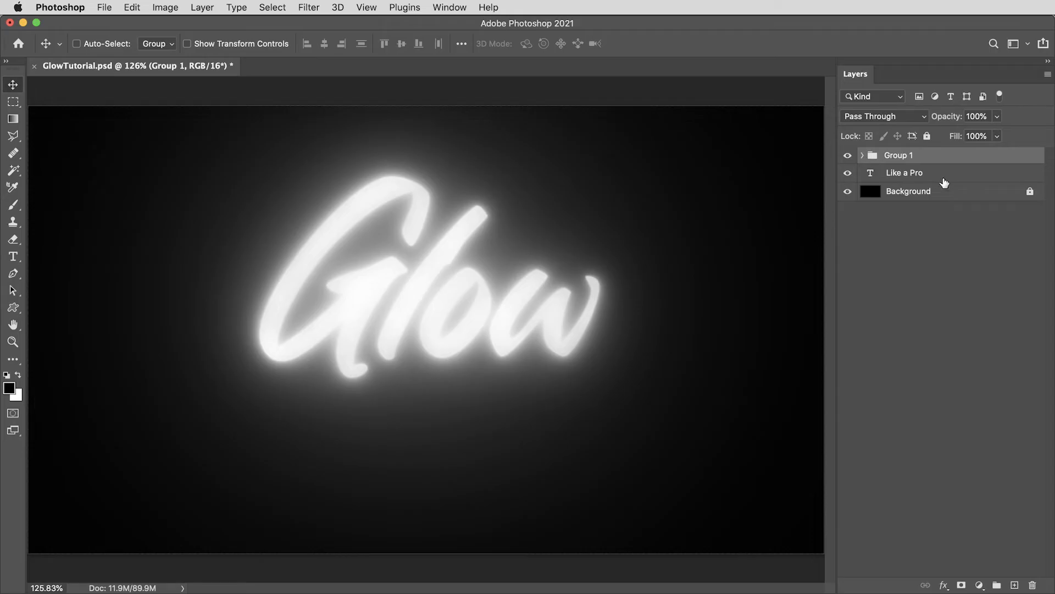
pyautogui.click(980, 584)
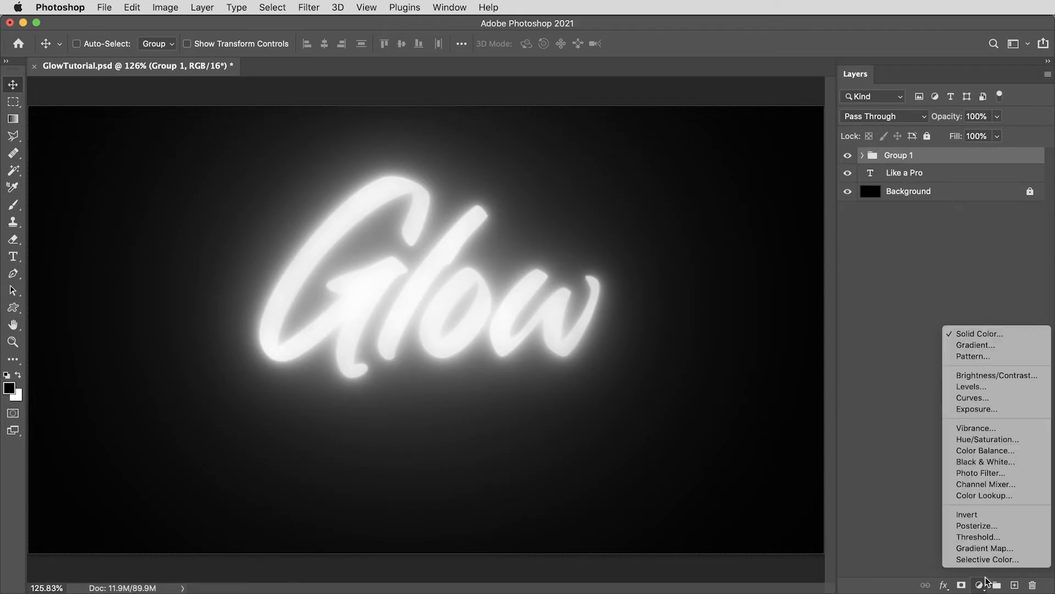
pyautogui.moveTo(985, 548)
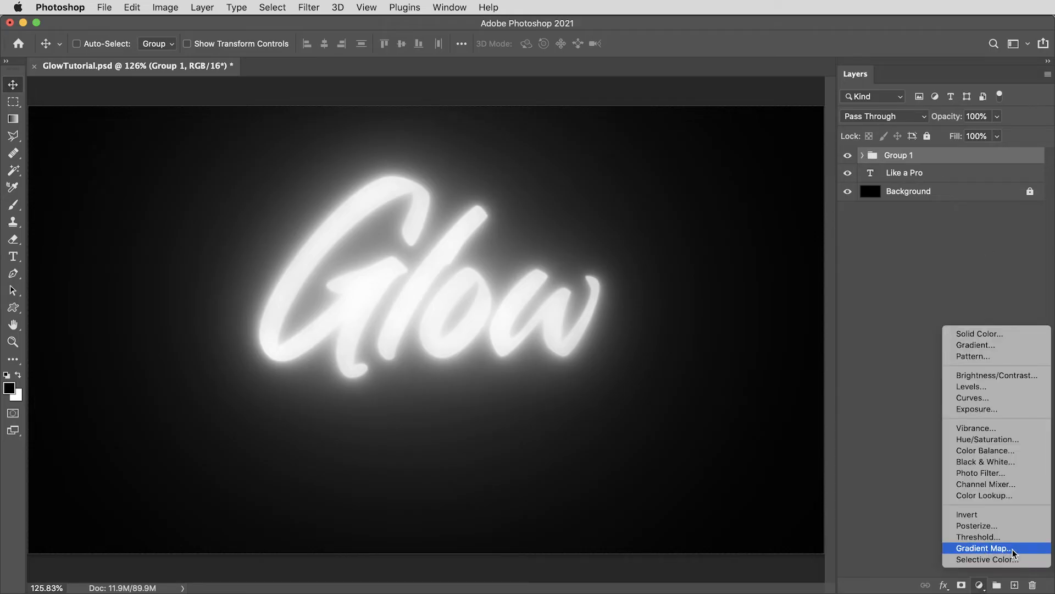
# - Add Gradient Map 1 clipped to Group 1 and bring up its gradient editor
pyautogui.click(984, 547)
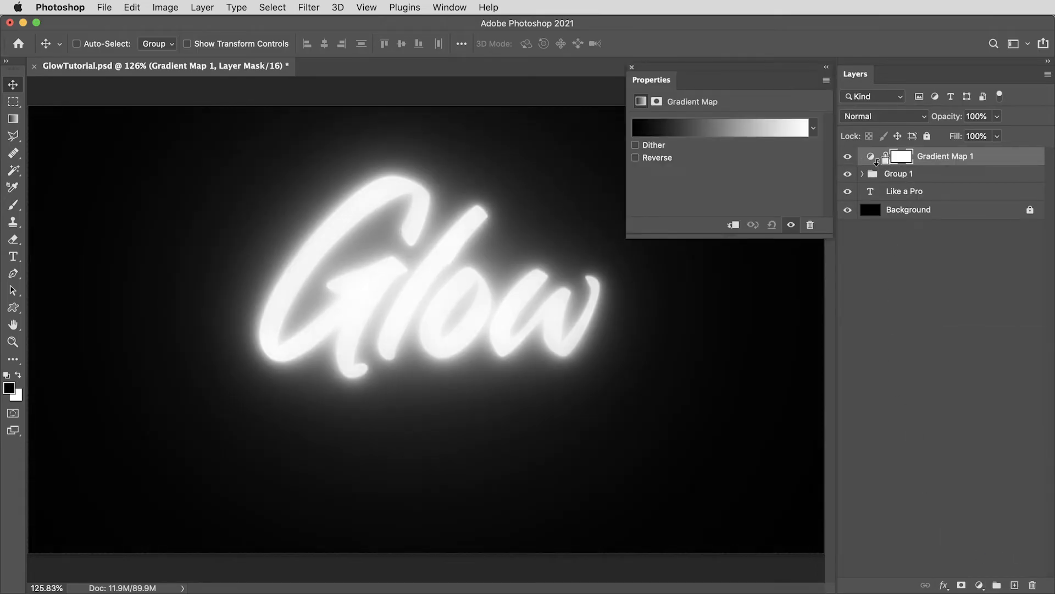
pyautogui.click(887, 155)
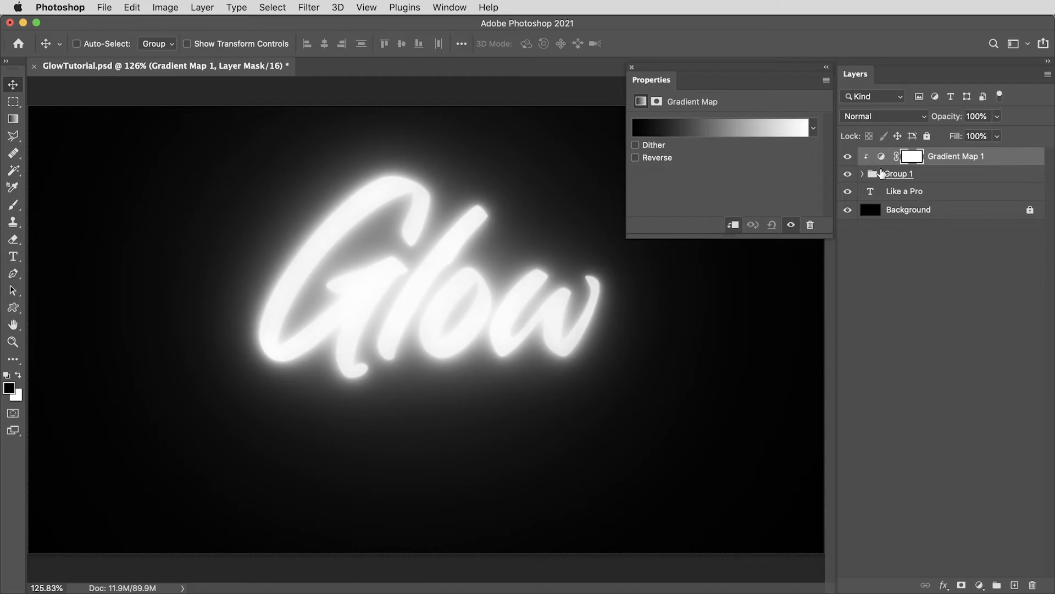
pyautogui.moveTo(932, 177)
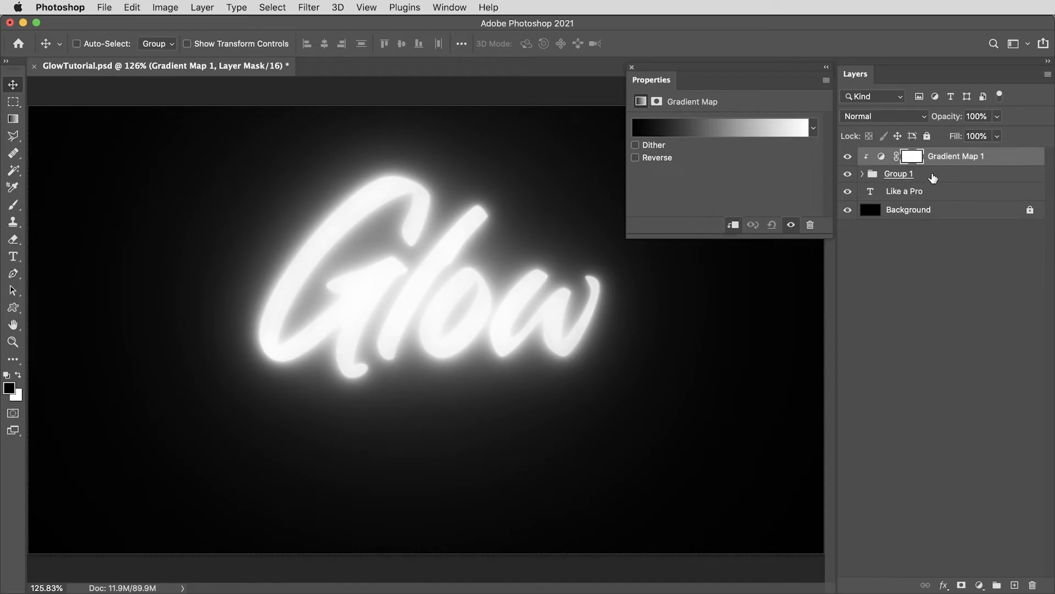
pyautogui.click(721, 128)
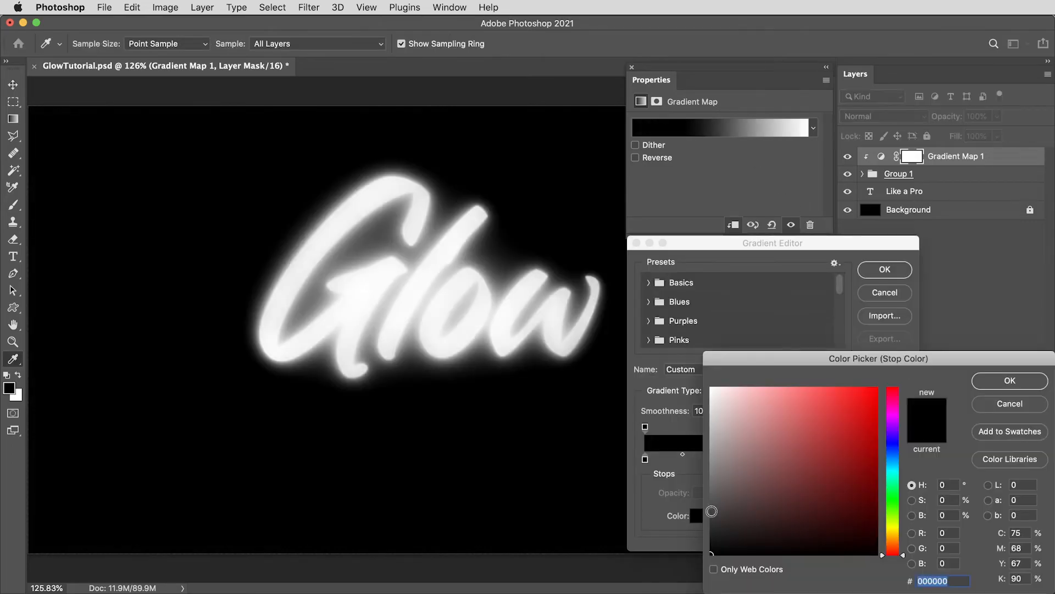
# - Set deep blue and light cyan stops, placing the blue stop near 29%
pyautogui.click(876, 424)
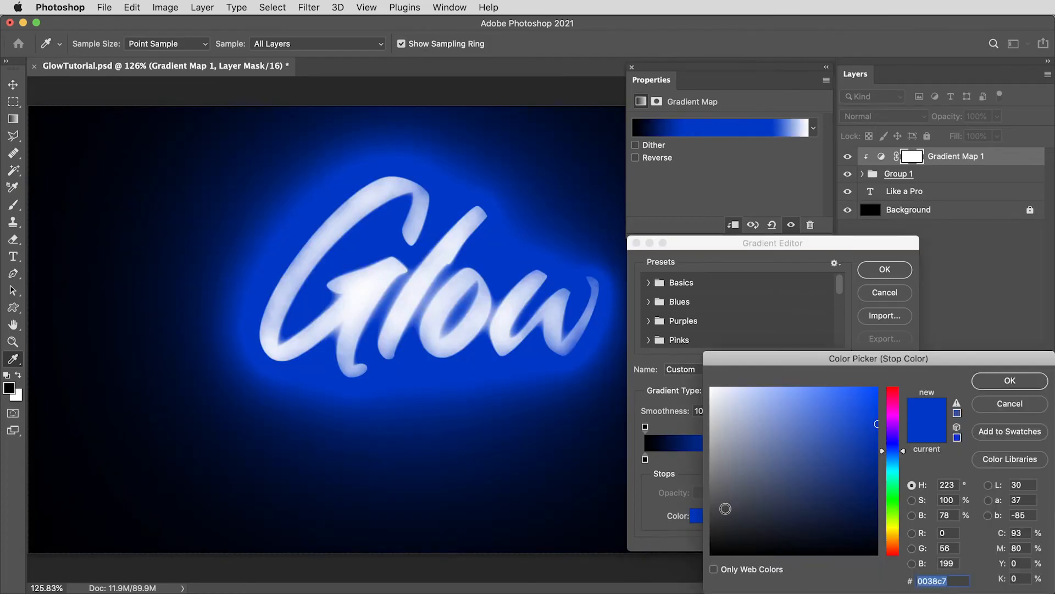
pyautogui.click(841, 387)
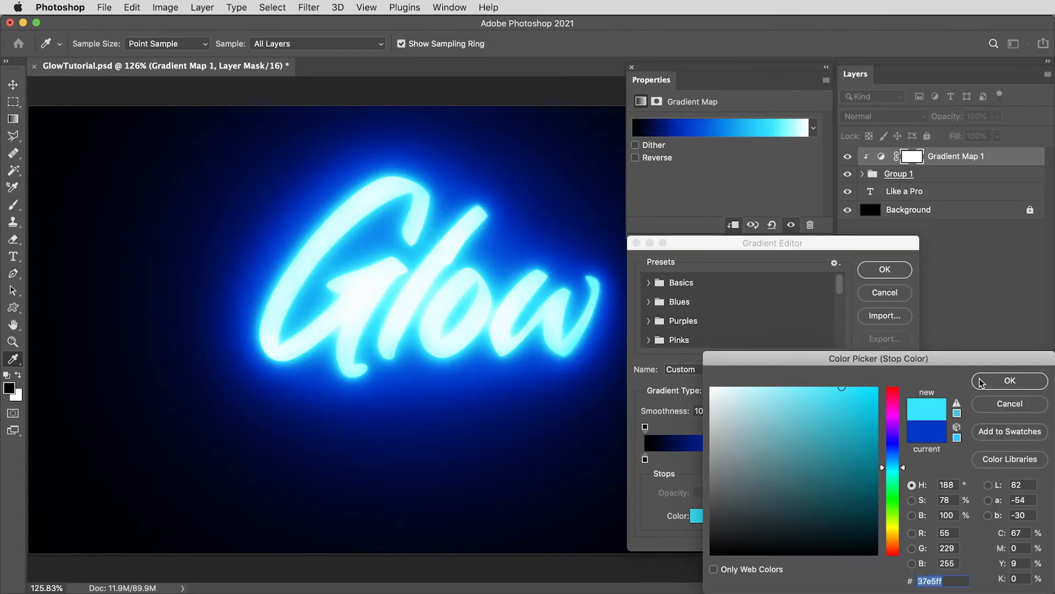
pyautogui.click(1009, 380)
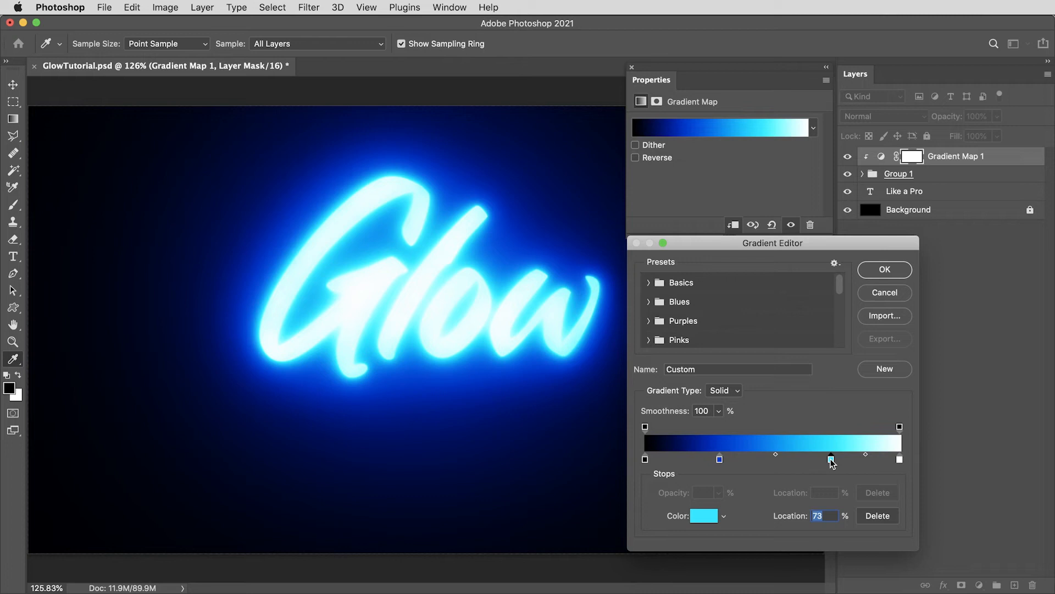
pyautogui.moveTo(831, 459); pyautogui.dragTo(726, 459)
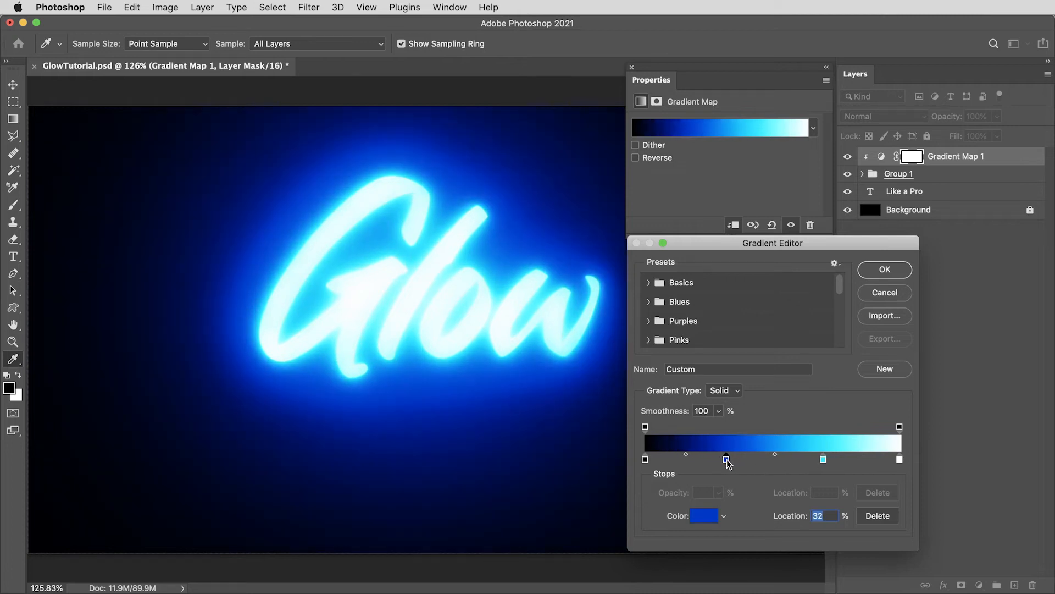
pyautogui.moveTo(727, 459); pyautogui.dragTo(720, 460)
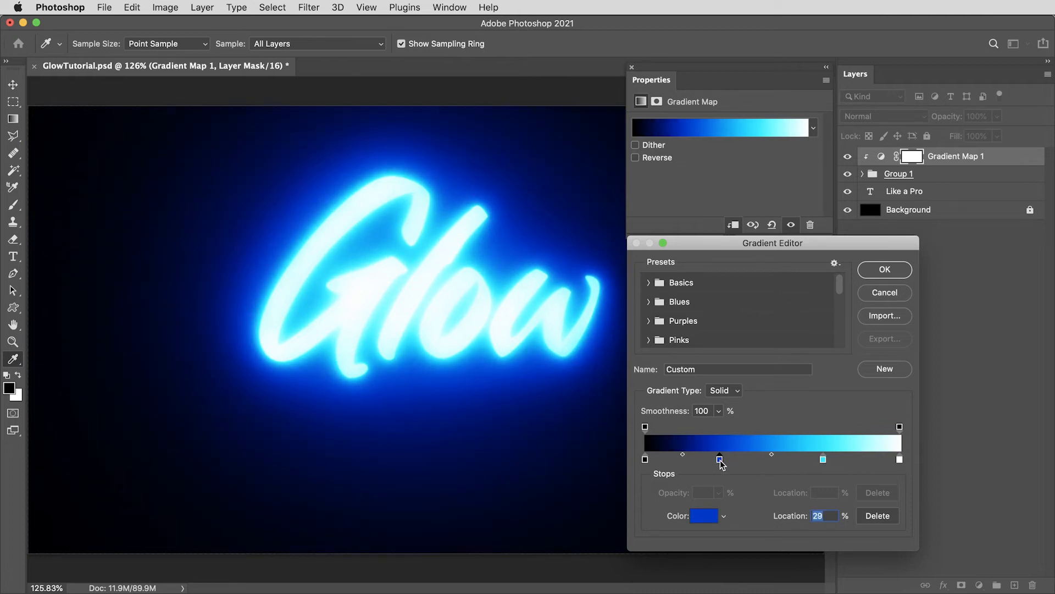
# - Preview the orange fire and purple presets, then keep the custom blue gradient
pyautogui.scroll(-3)
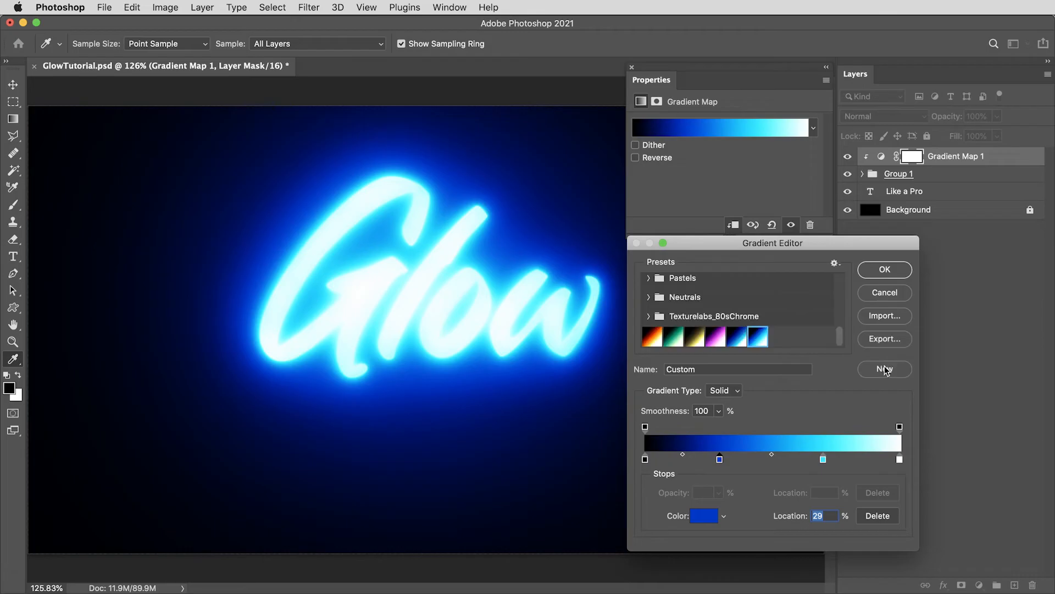
pyautogui.click(652, 336)
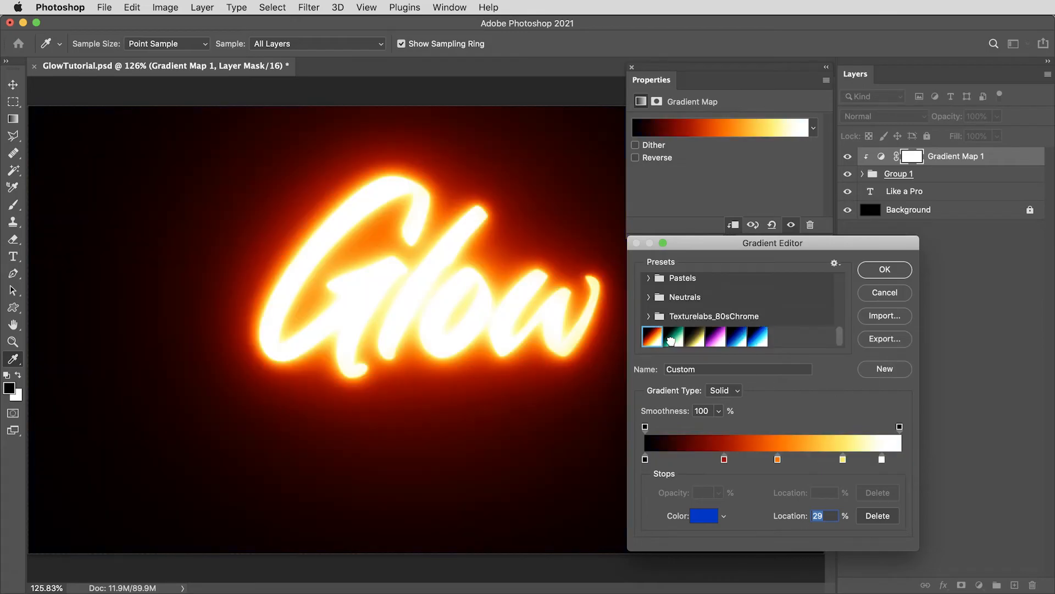
pyautogui.click(715, 336)
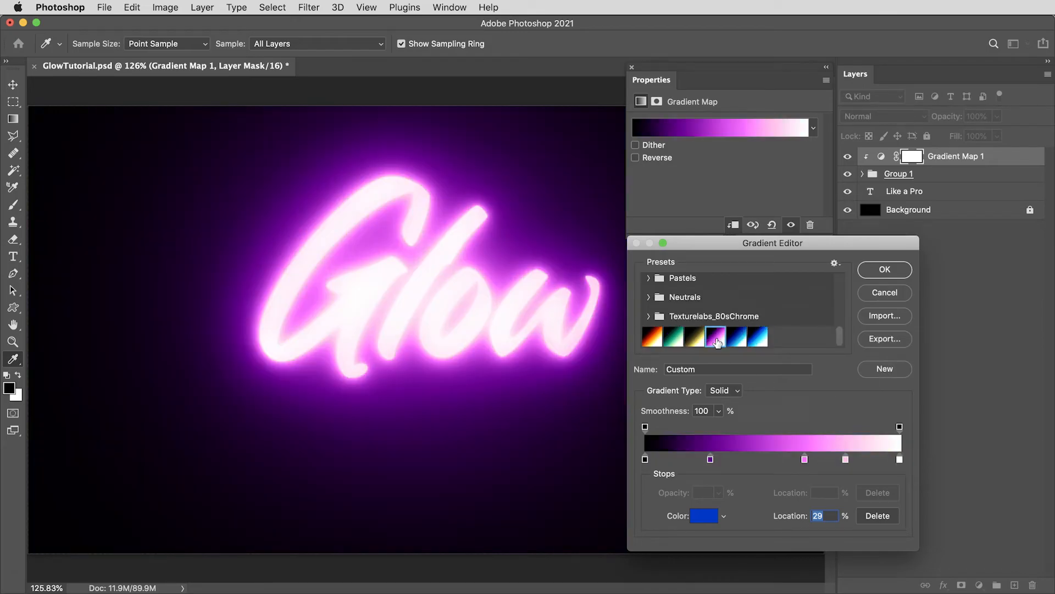
pyautogui.click(884, 269)
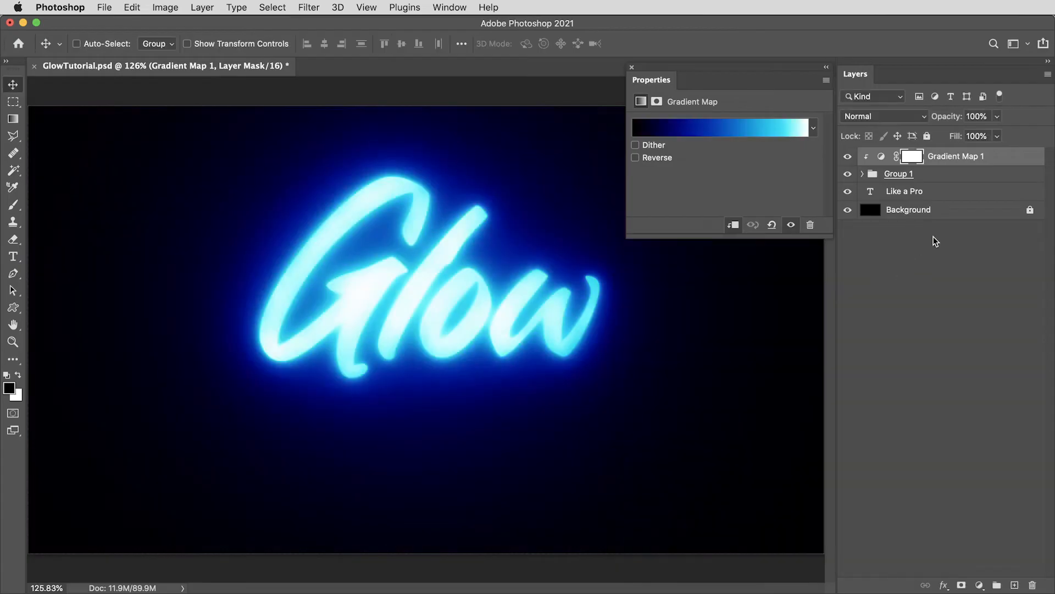
# - Blend Group 1 in Screen and Gaussian-blur the LIKE A PRO text into a glow
pyautogui.click(881, 115)
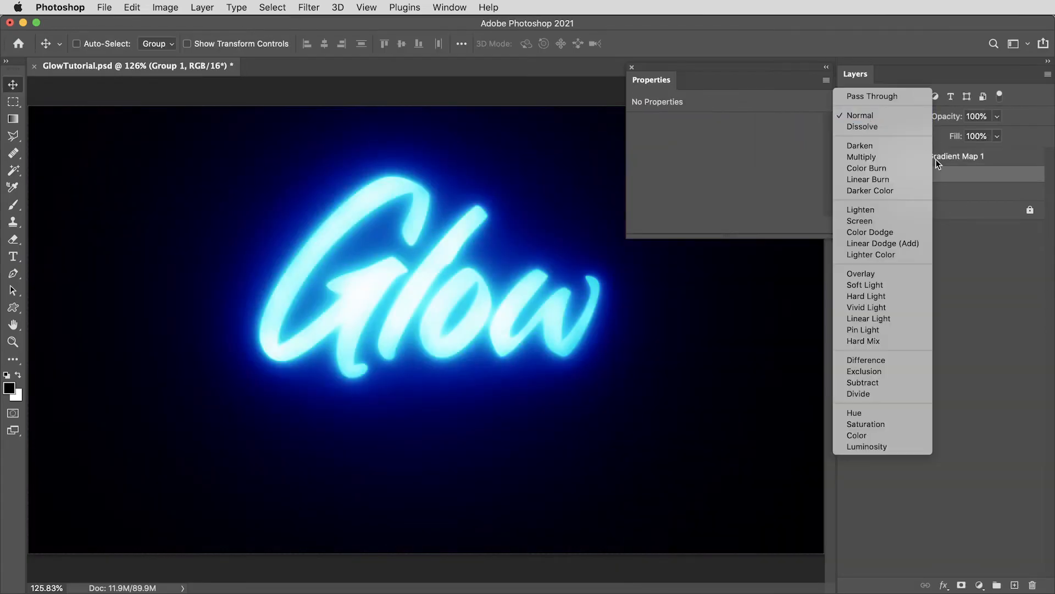
pyautogui.click(860, 221)
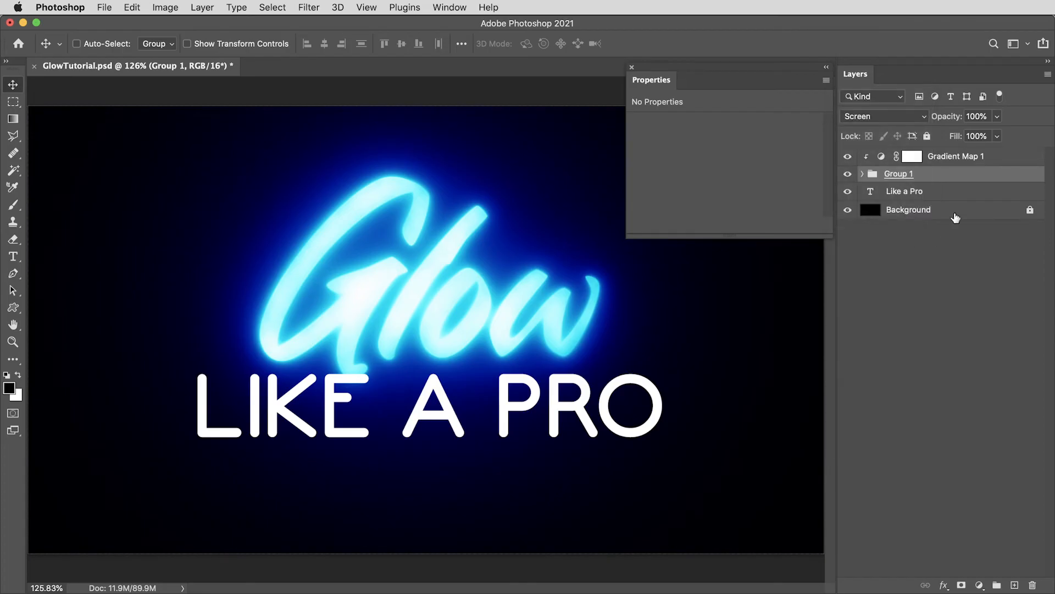
pyautogui.click(904, 191)
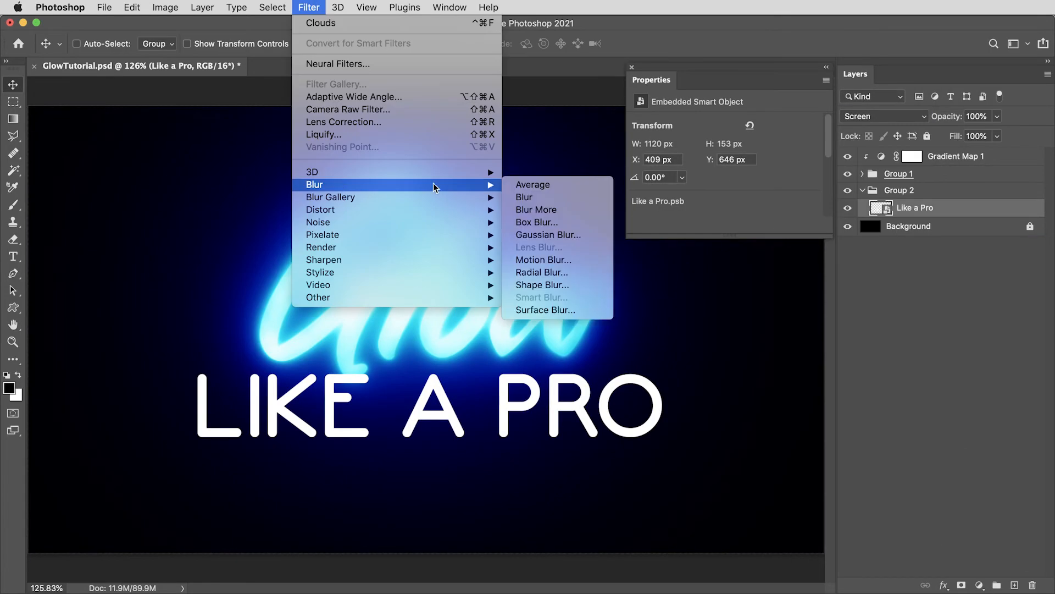
pyautogui.click(548, 234)
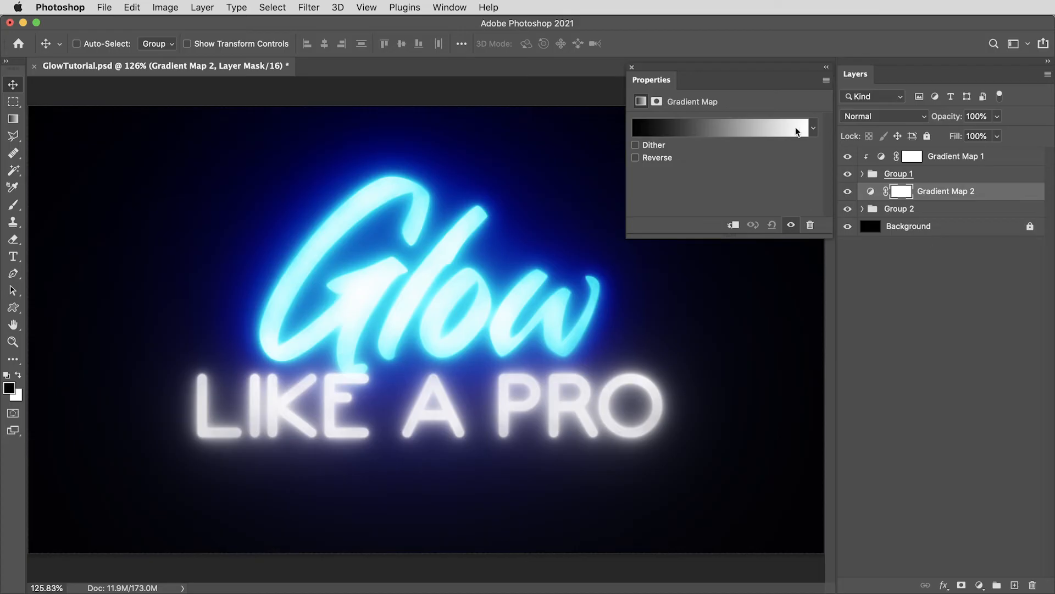
# - Give Gradient Map 2 the orange fire preset gradient so LIKE A PRO glows orange
pyautogui.click(720, 127)
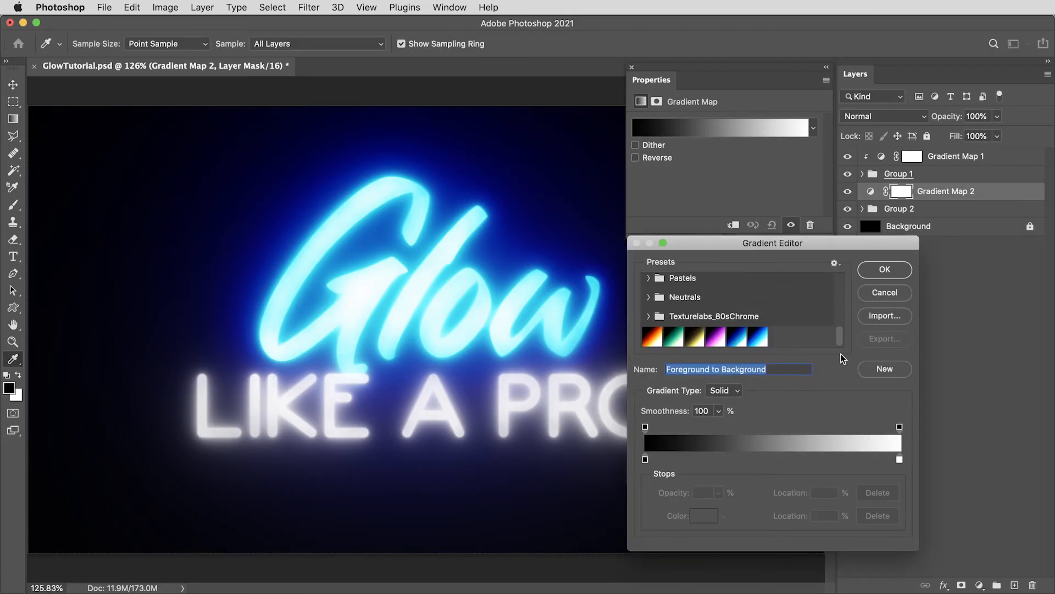
pyautogui.click(652, 337)
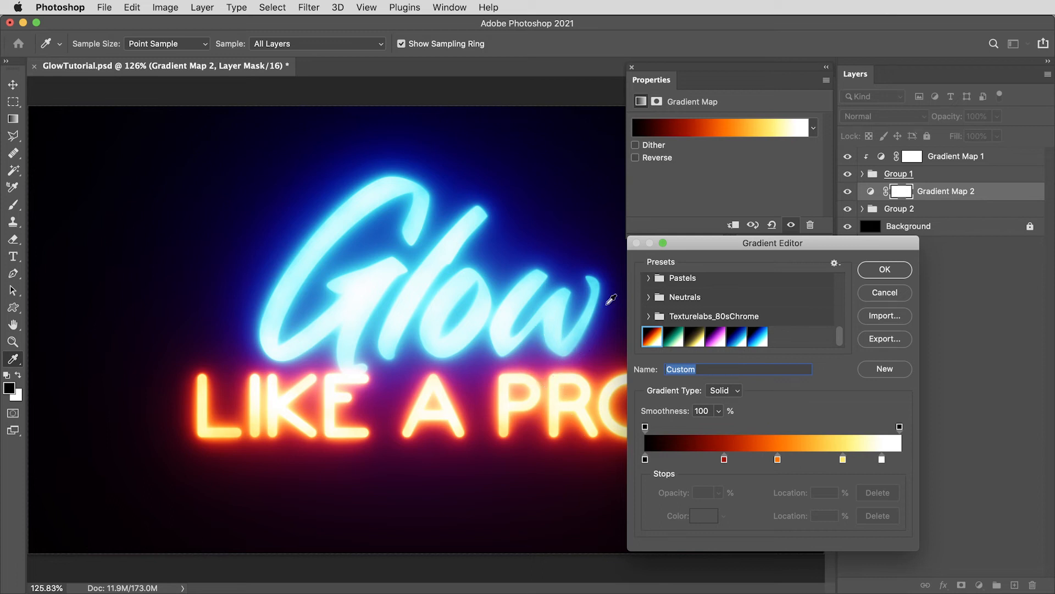
pyautogui.click(884, 269)
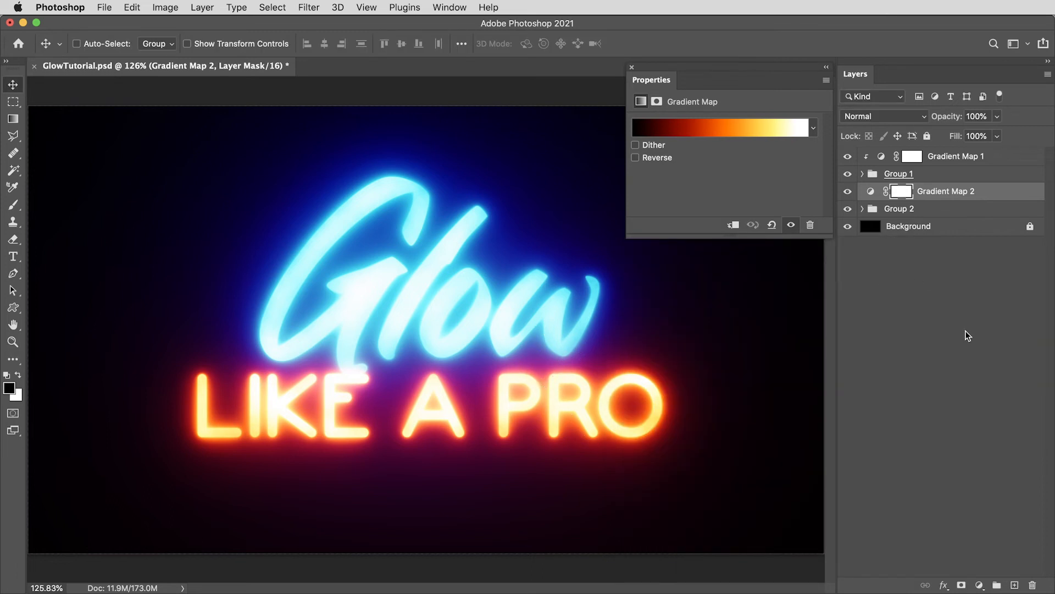
# - Open the Texturelabs_LensFX_161 lens flare image and select all of it for copying
pyautogui.click(631, 67)
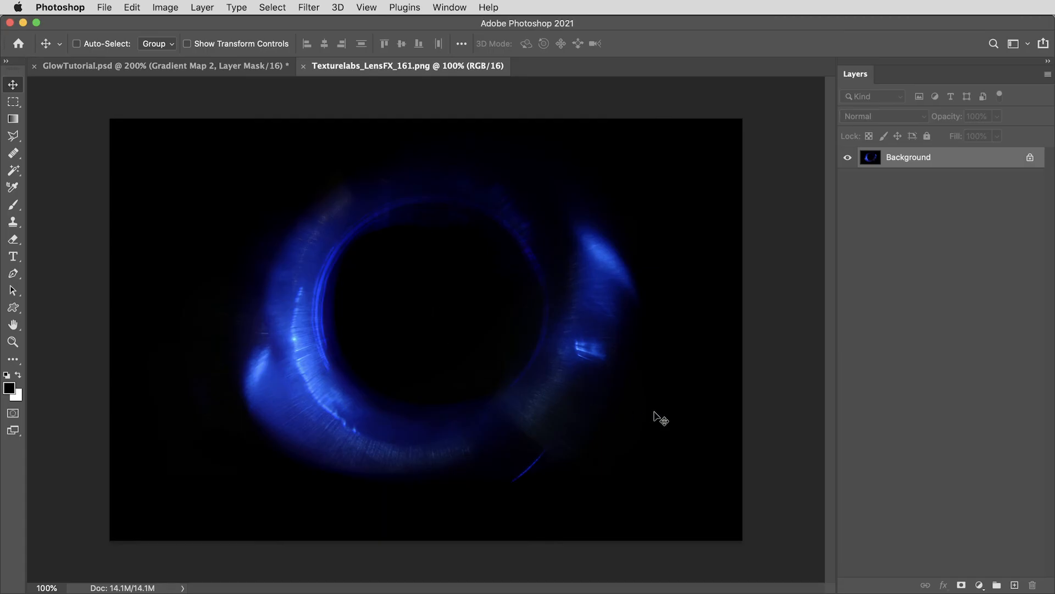
pyautogui.moveTo(700, 301)
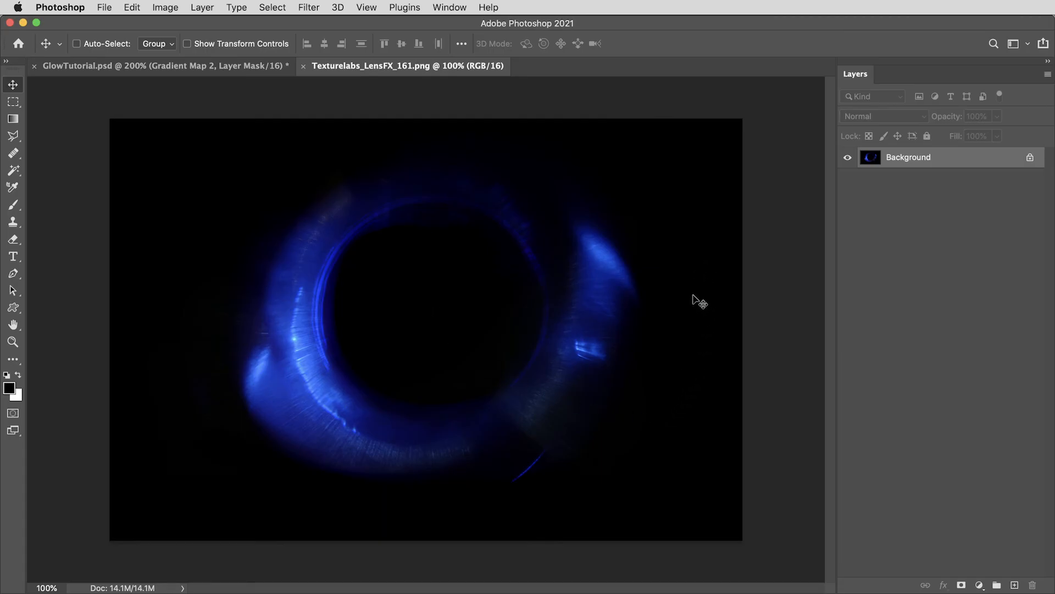
pyautogui.moveTo(681, 225)
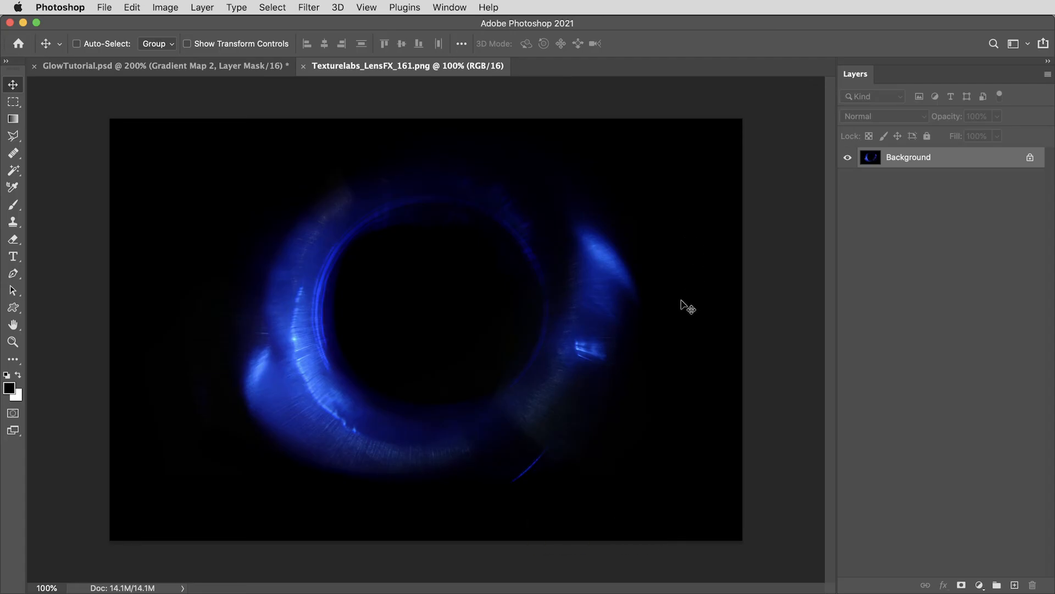
pyautogui.moveTo(685, 316)
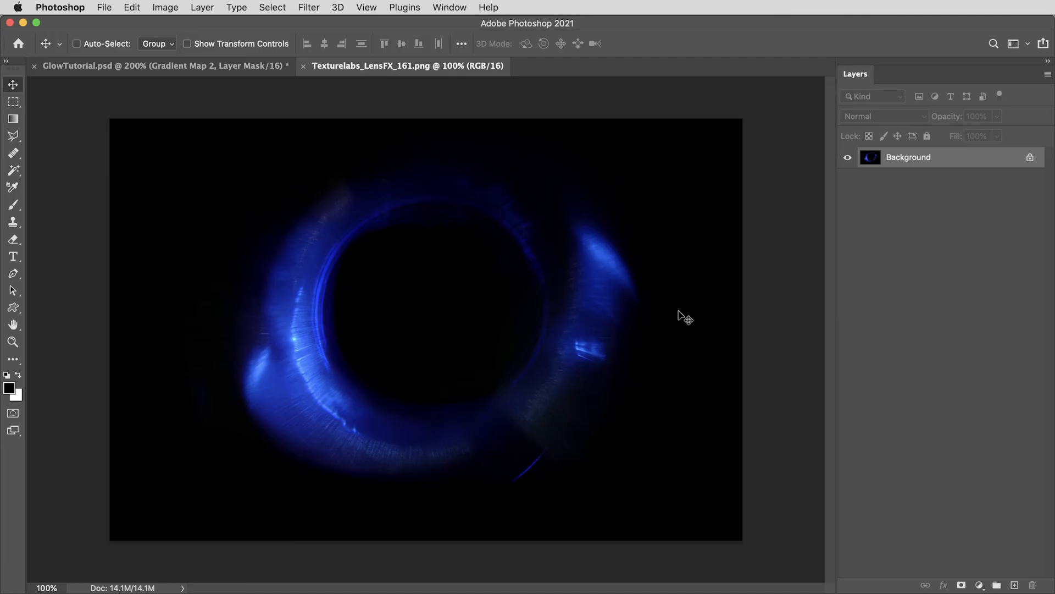
pyautogui.moveTo(686, 257)
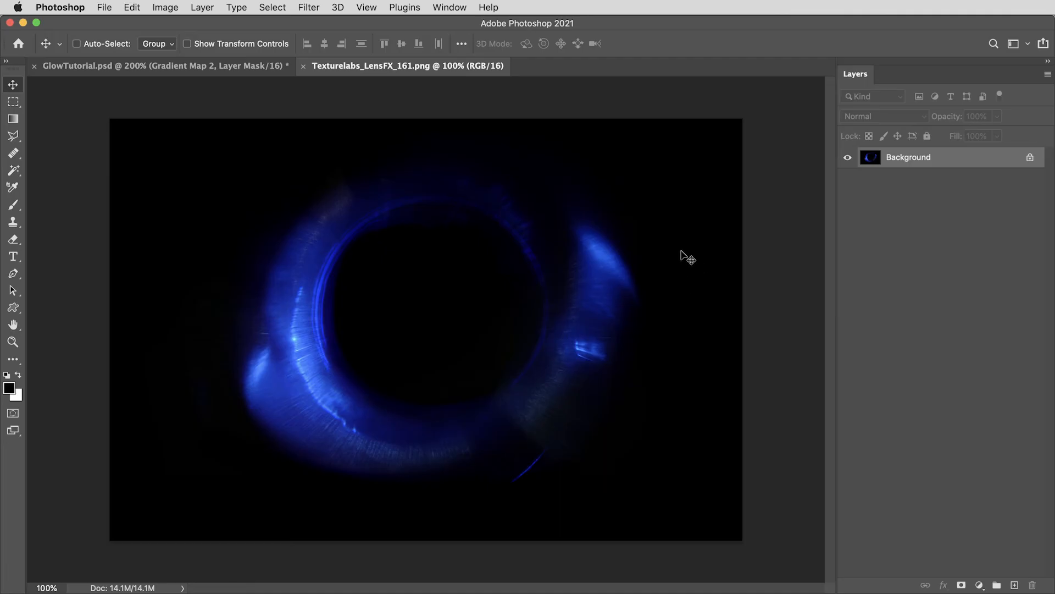
pyautogui.press('cmd+a')
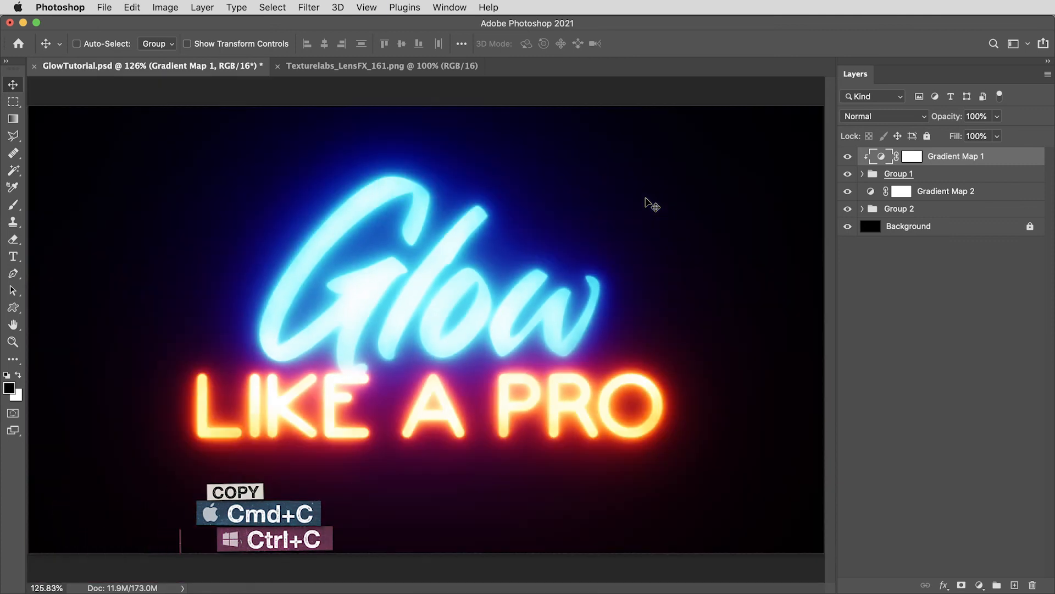
# - Blend the pasted lens flare layer in Screen mode over the neon text
pyautogui.click(882, 115)
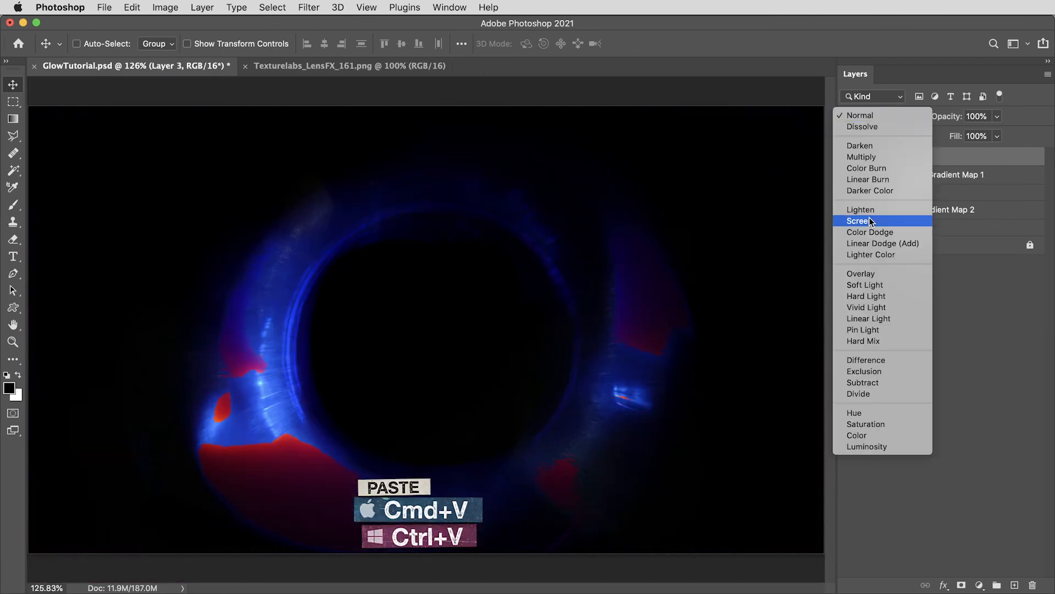
pyautogui.click(858, 221)
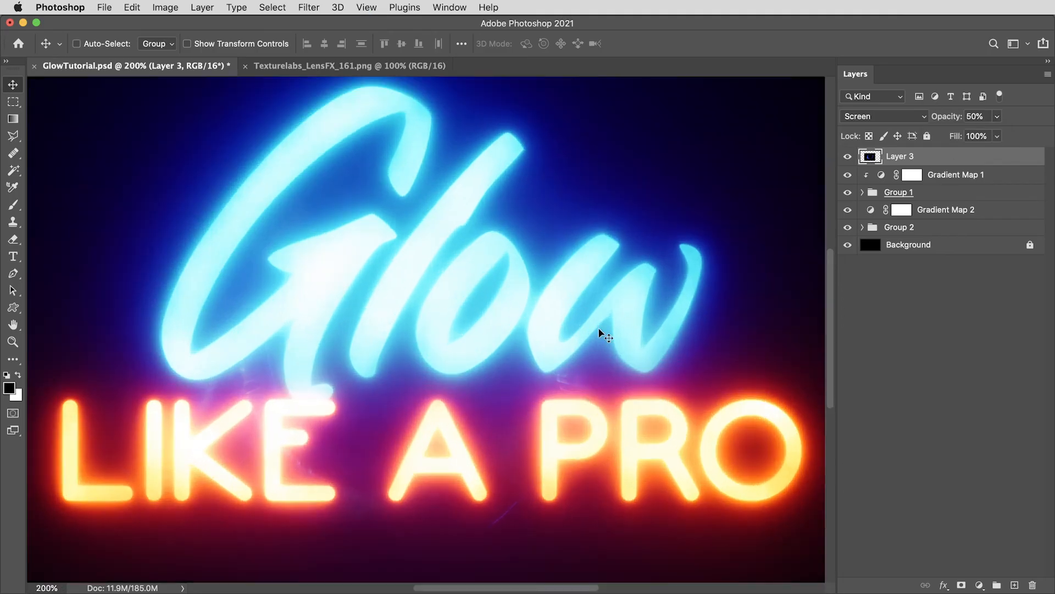
pyautogui.moveTo(281, 401)
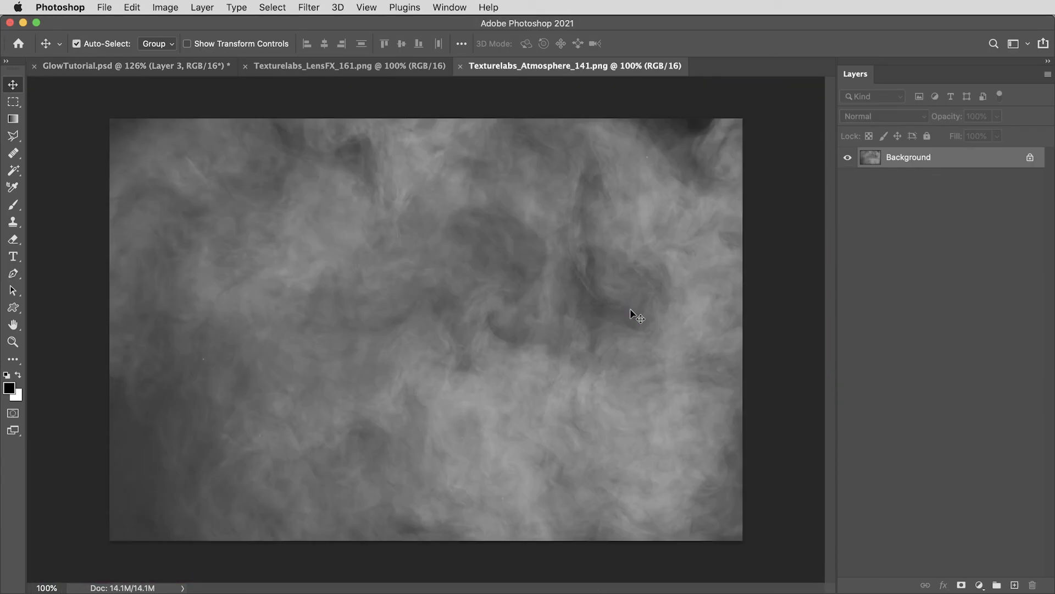
# - Bring the fog texture into GlowTutorial as a layer blended in Overlay mode
pyautogui.click(77, 44)
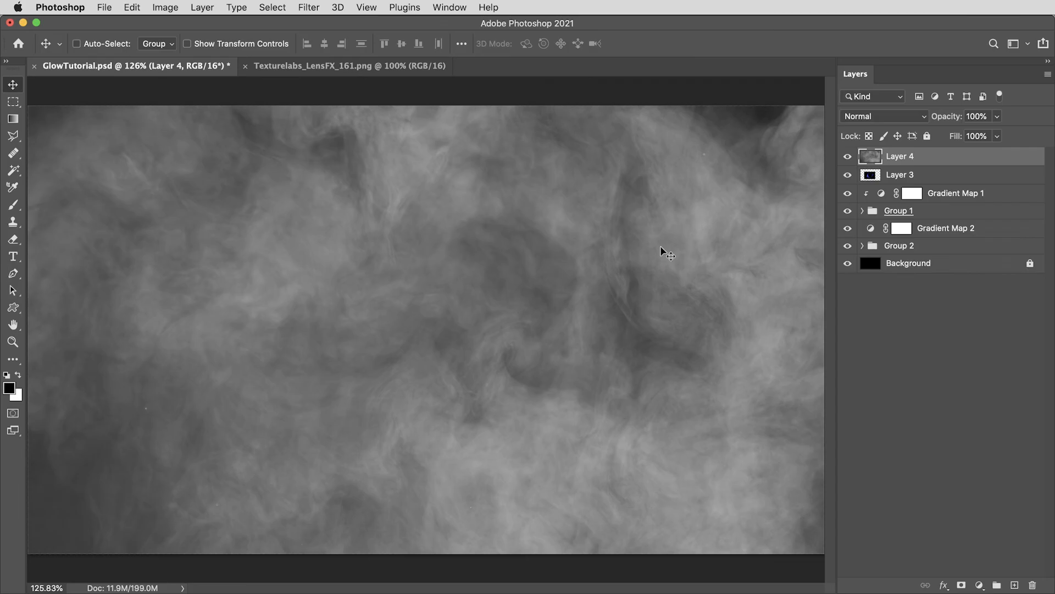
pyautogui.click(883, 116)
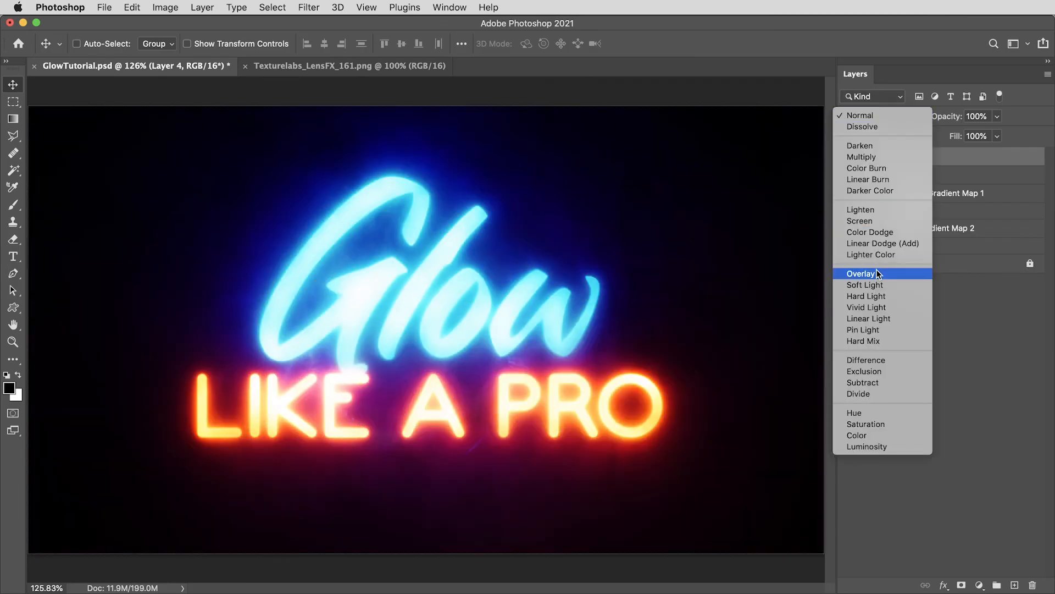
pyautogui.click(862, 273)
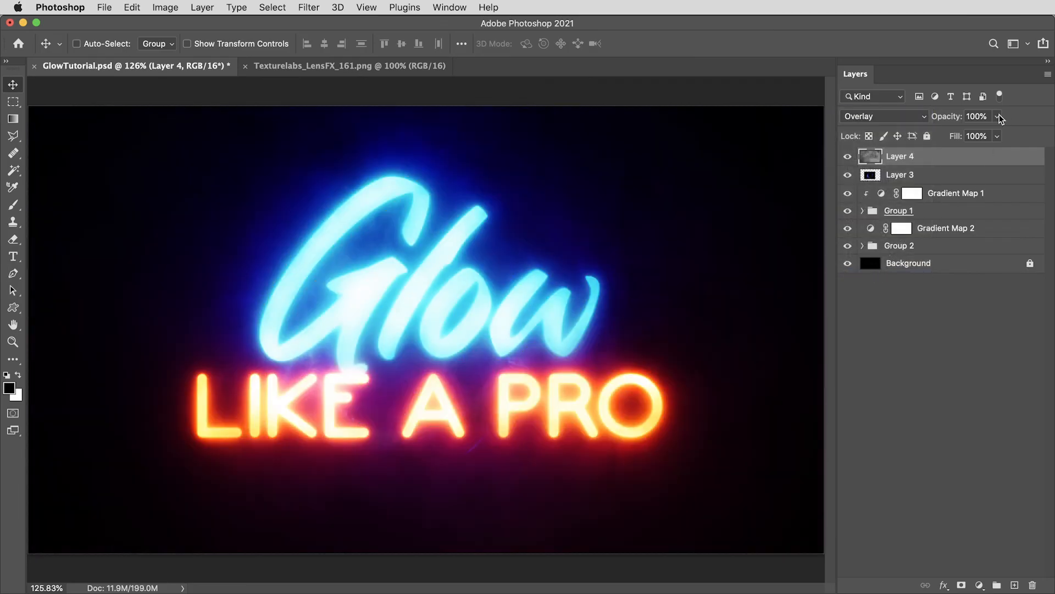